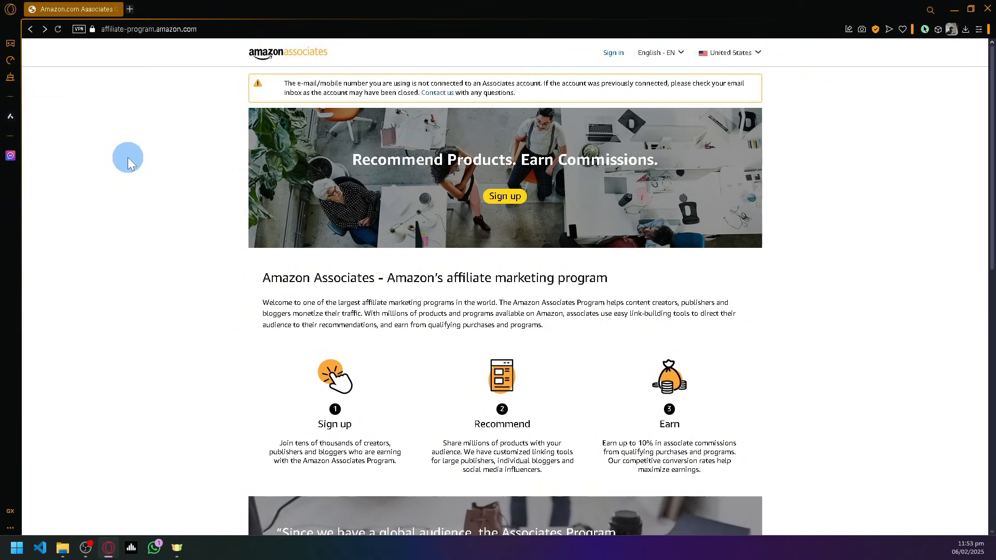
# - Scroll the Associates landing page, then start the sign-up with the yellow Sign up button
pyautogui.scroll(-3)
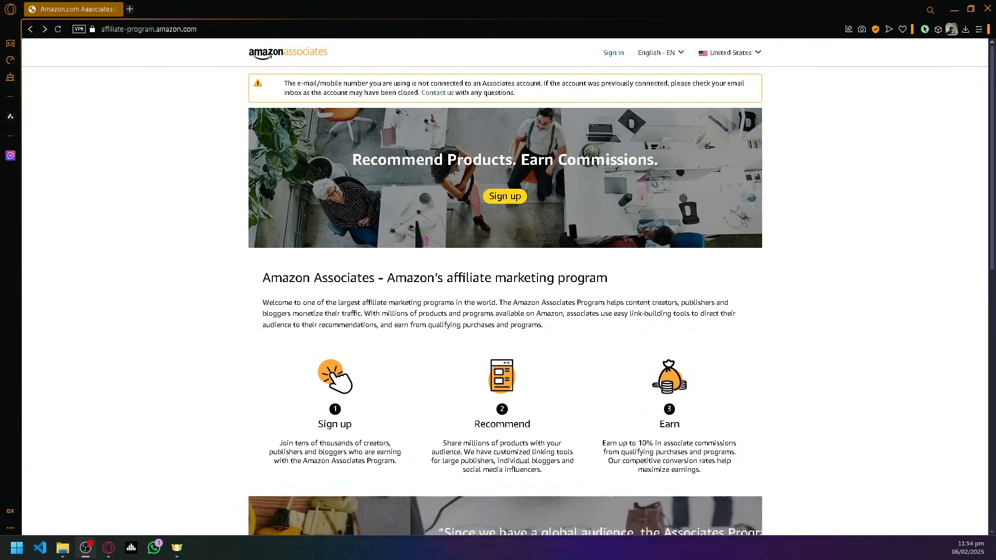
pyautogui.scroll(-3)
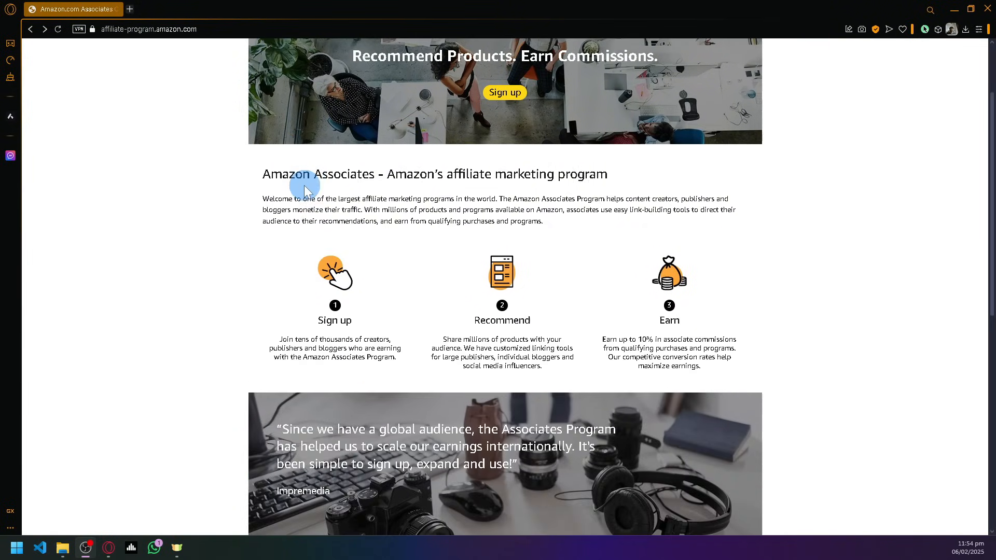
pyautogui.scroll(-3)
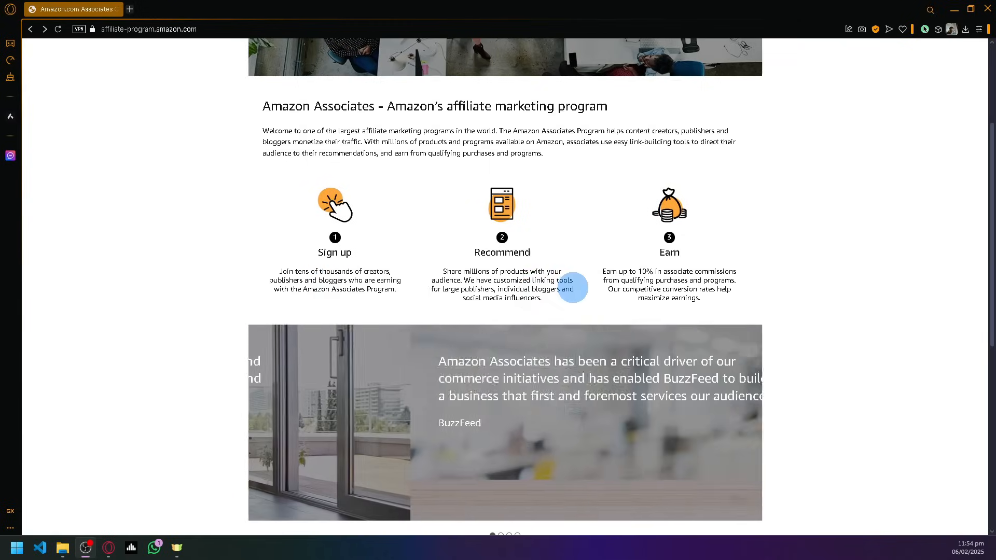
pyautogui.scroll(-3)
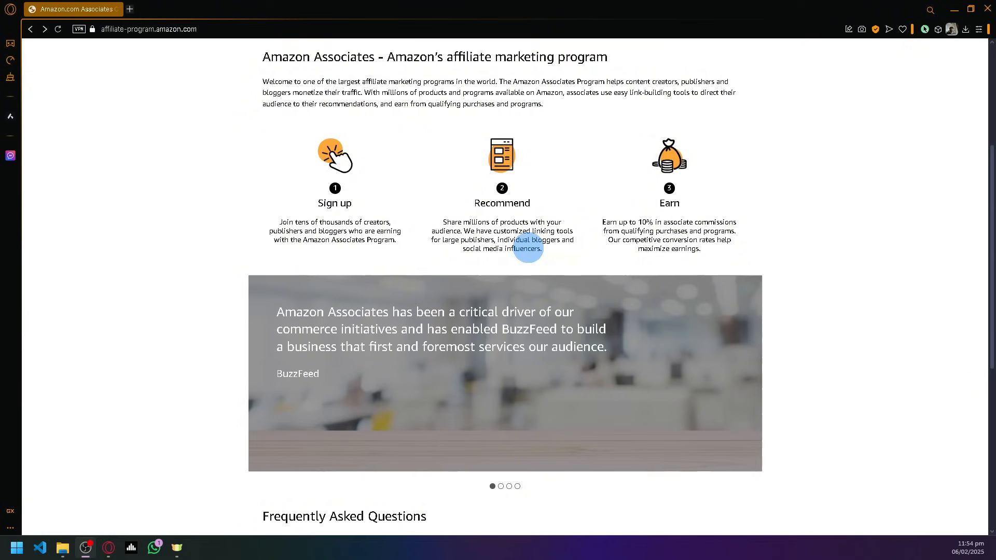
pyautogui.moveTo(702, 216)
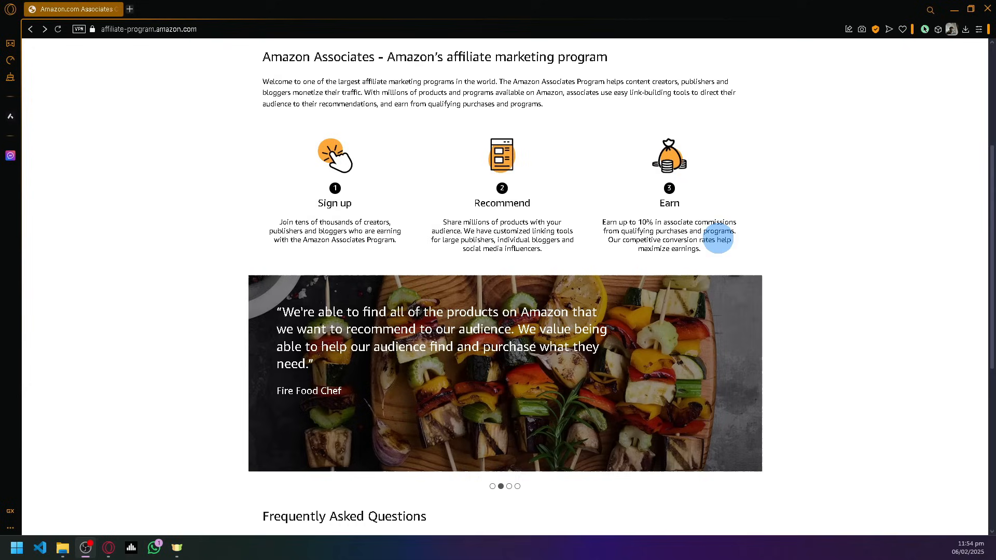
pyautogui.moveTo(823, 245)
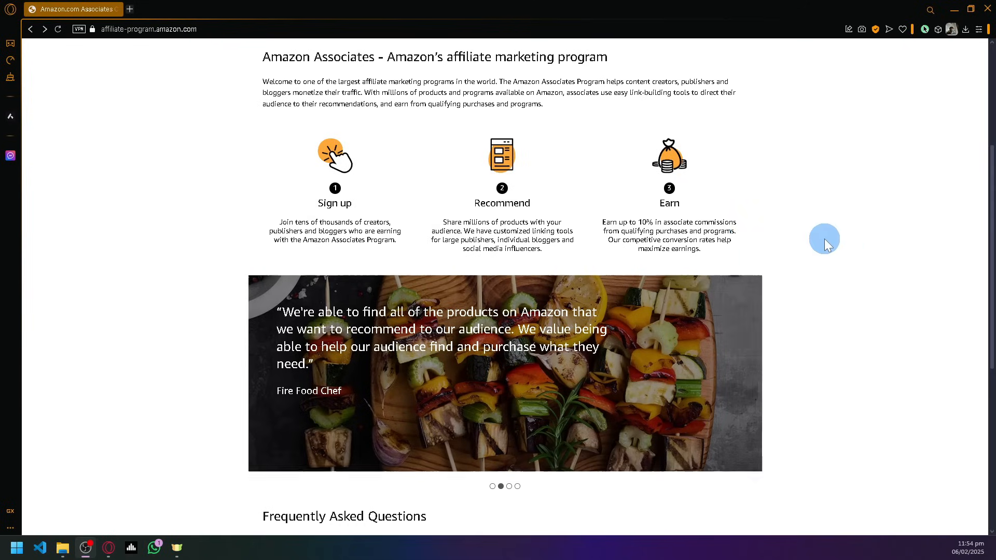
pyautogui.scroll(3)
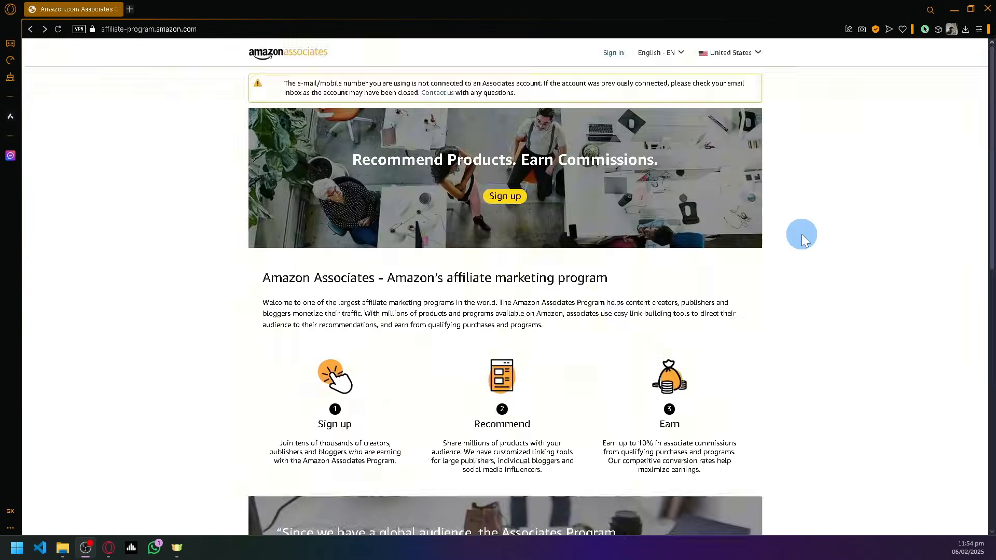
pyautogui.moveTo(504, 196)
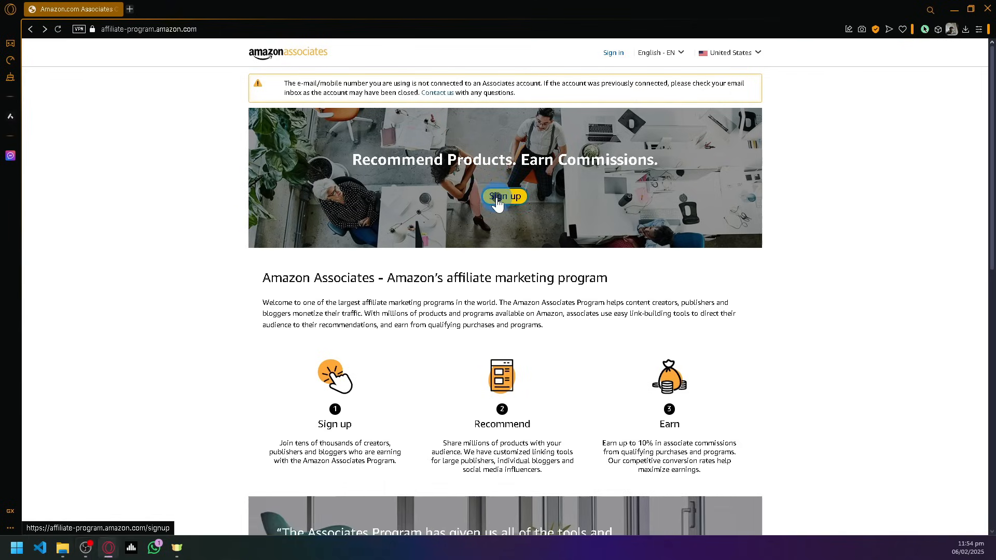
pyautogui.click(503, 196)
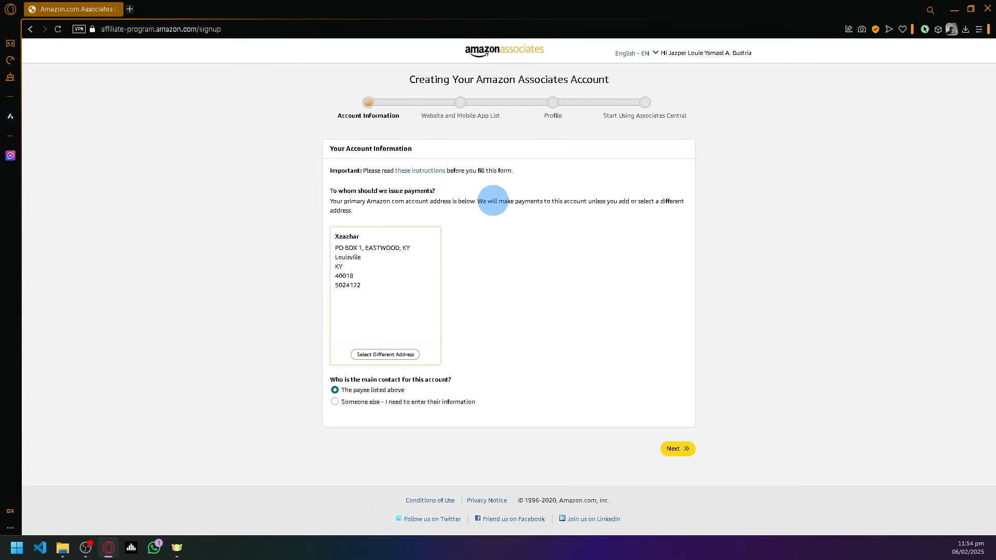
pyautogui.moveTo(475, 194)
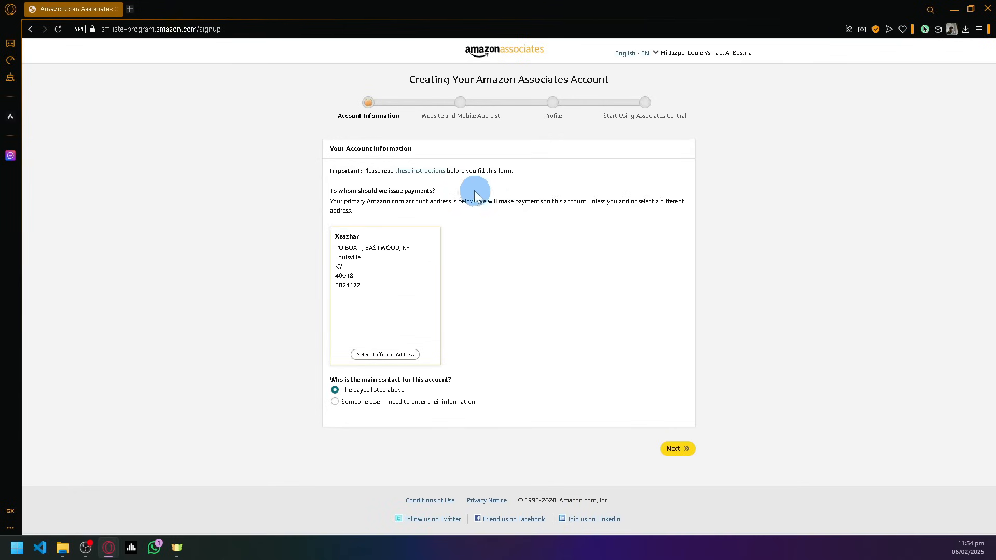
pyautogui.moveTo(425, 105)
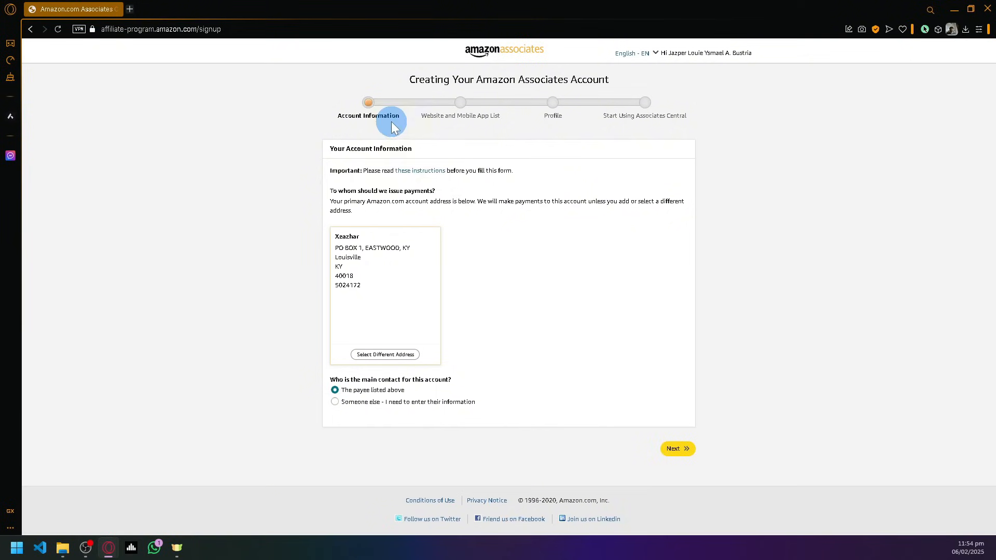
pyautogui.moveTo(545, 227)
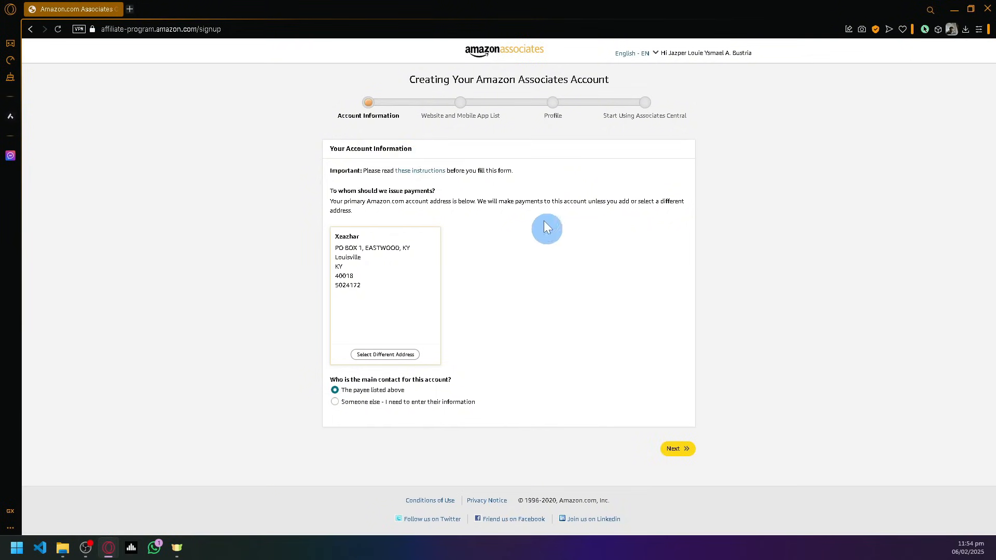
pyautogui.moveTo(524, 259)
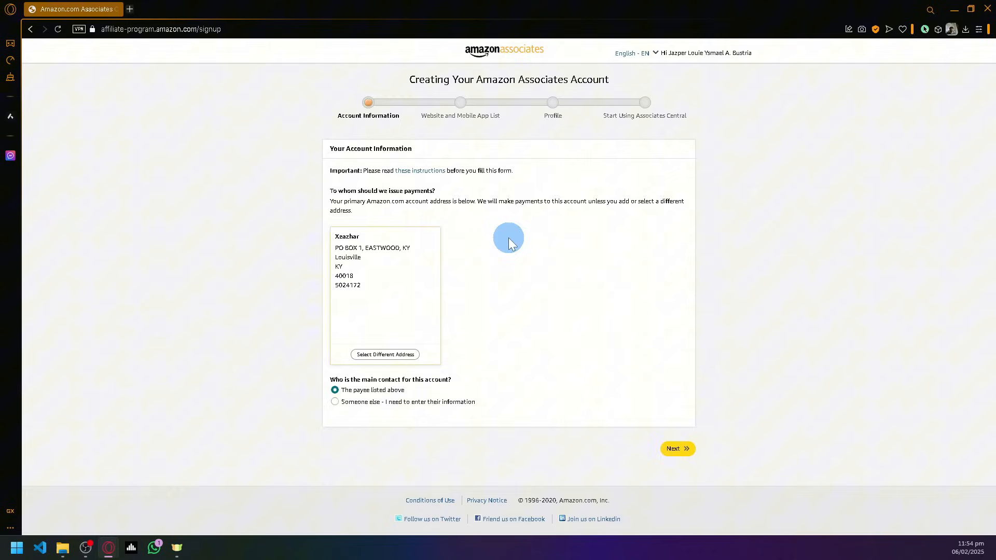
pyautogui.moveTo(676, 448)
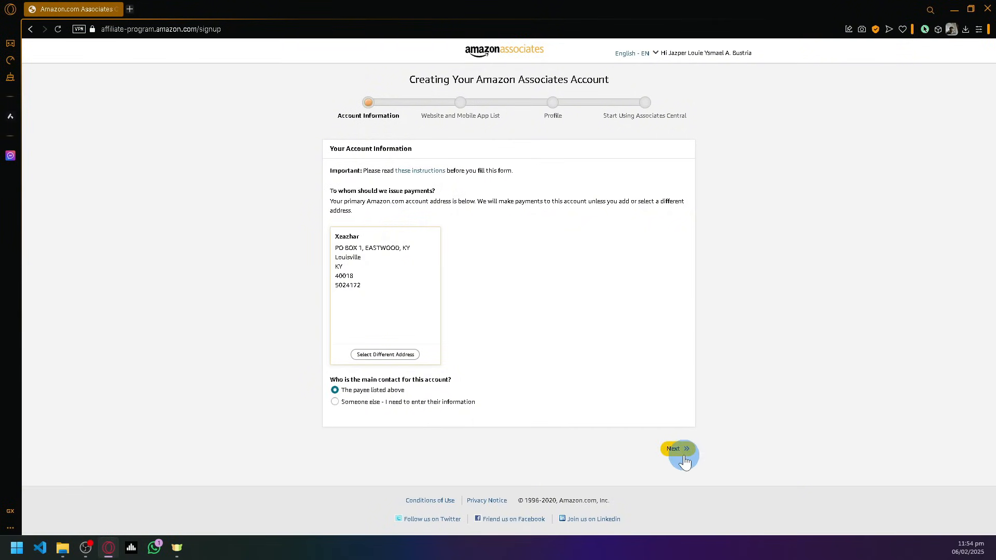
pyautogui.click(678, 449)
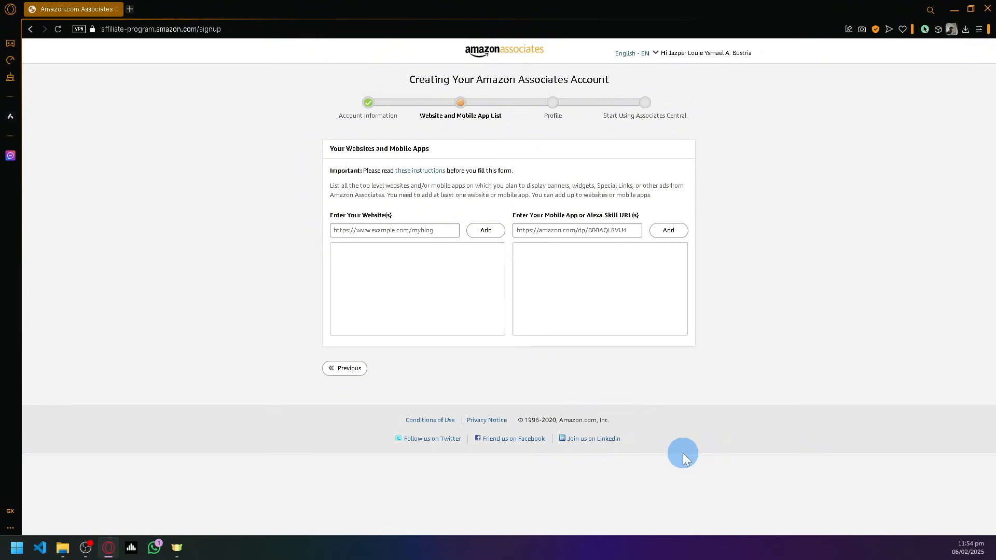
pyautogui.moveTo(674, 452)
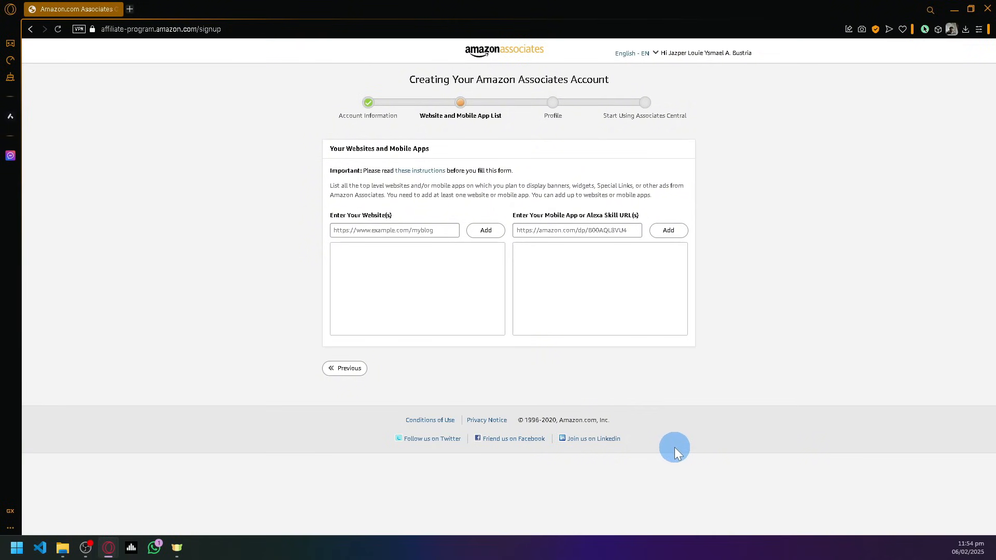
pyautogui.moveTo(789, 260)
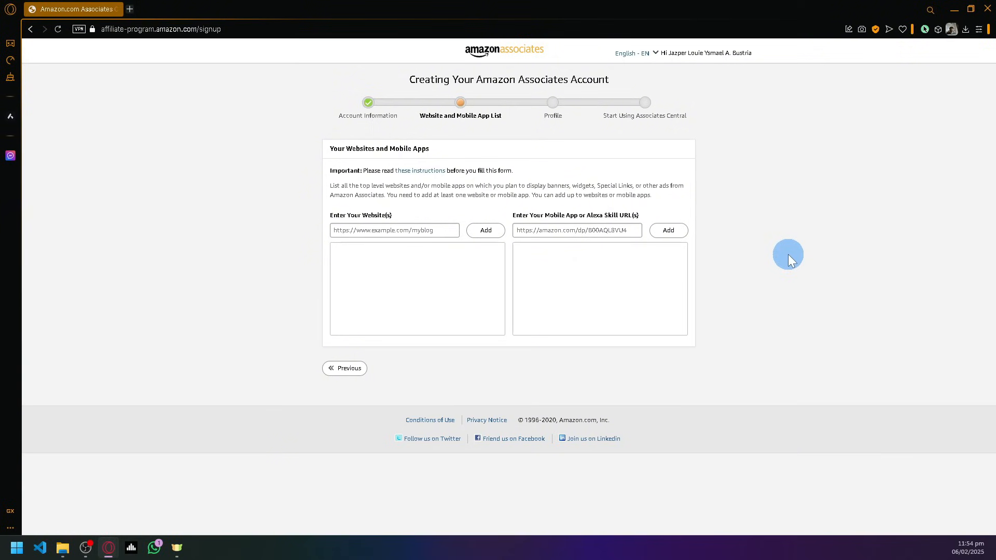
pyautogui.moveTo(427, 64)
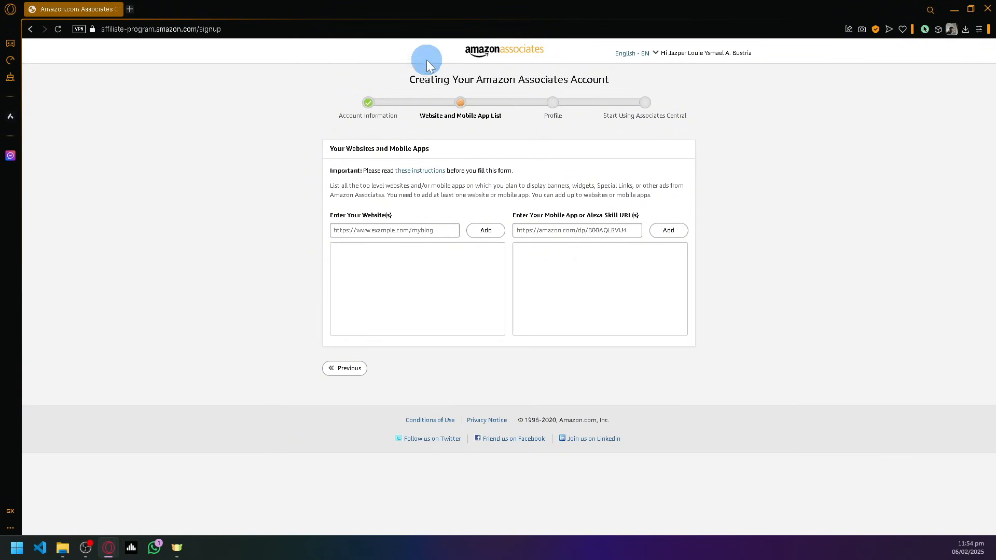
pyautogui.moveTo(731, 175)
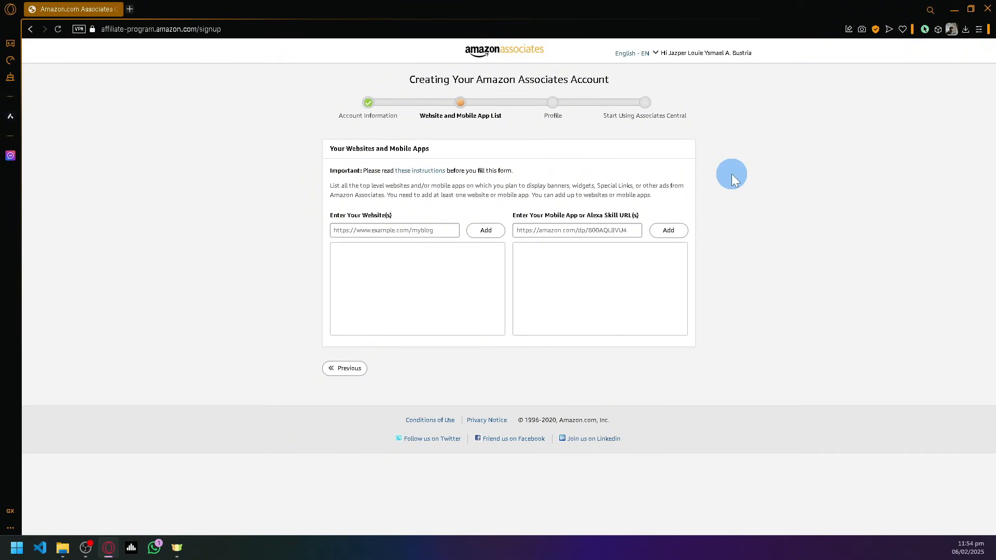
pyautogui.moveTo(567, 190)
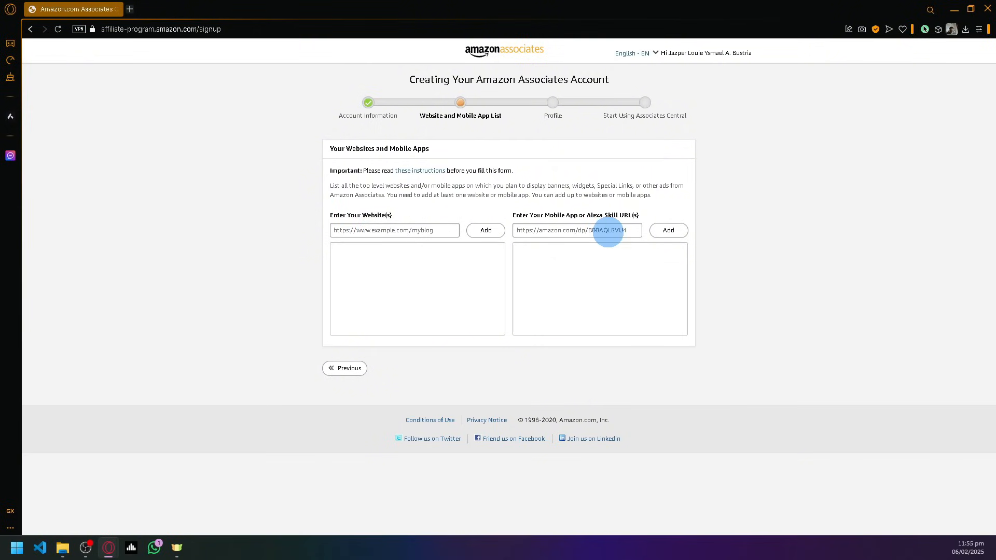
pyautogui.moveTo(711, 222)
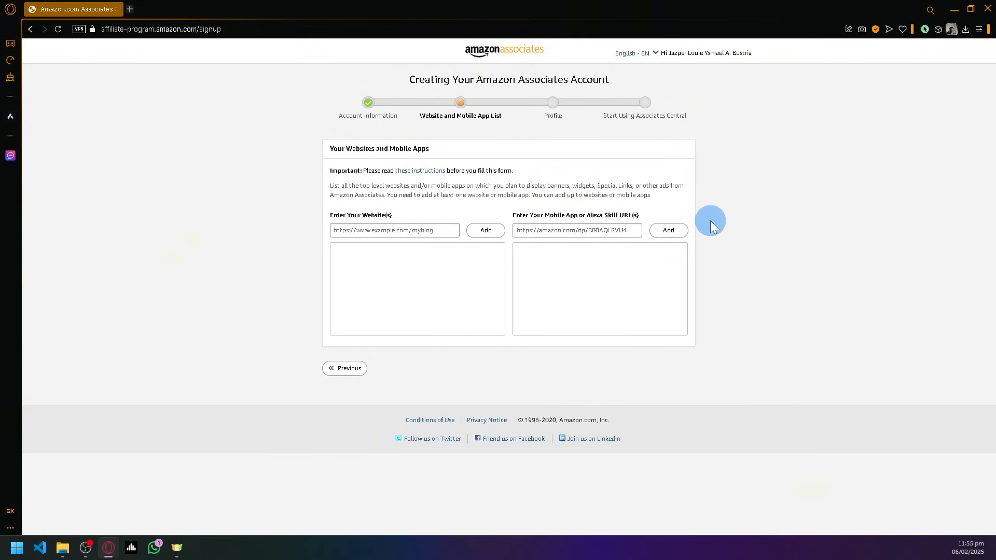
pyautogui.moveTo(416, 223)
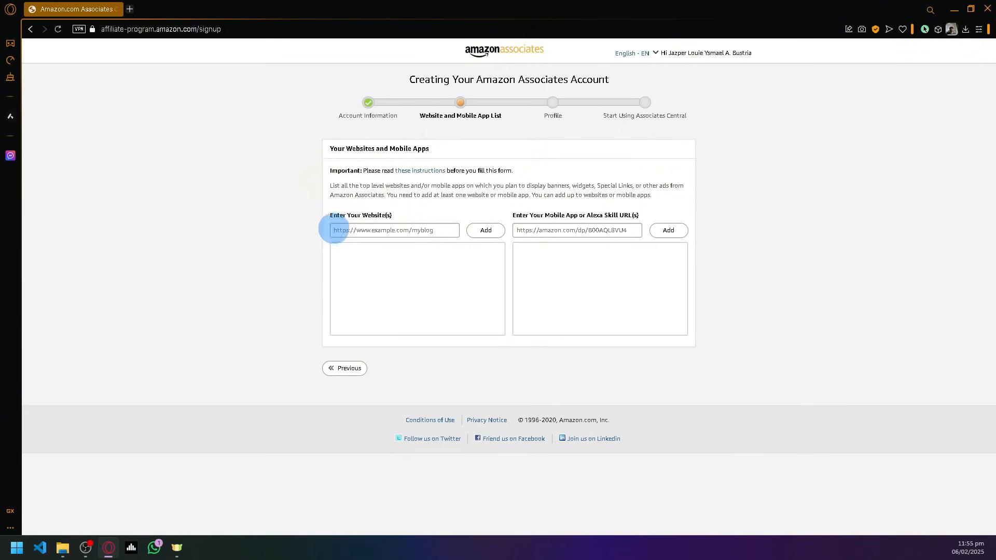
pyautogui.click(393, 230)
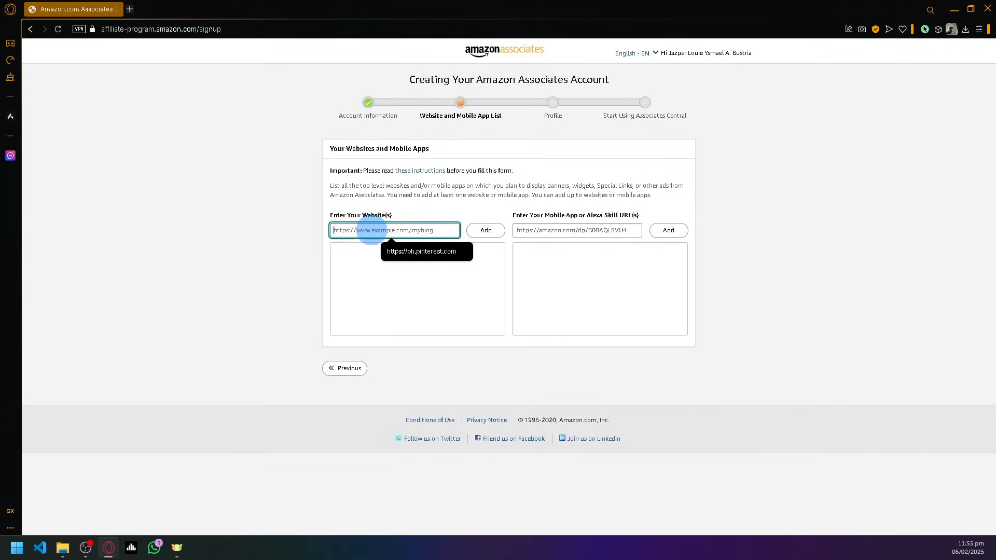
pyautogui.click(421, 251)
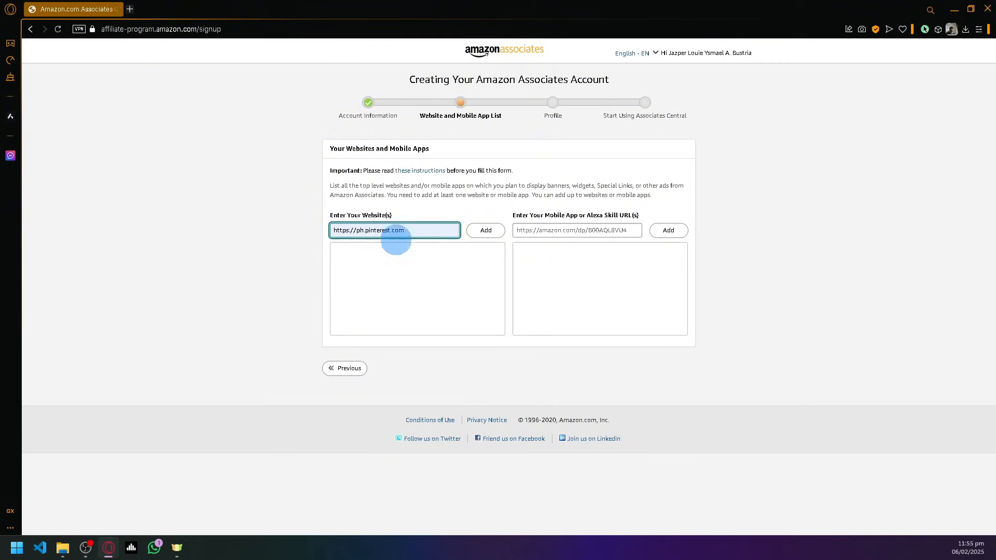
pyautogui.click(485, 229)
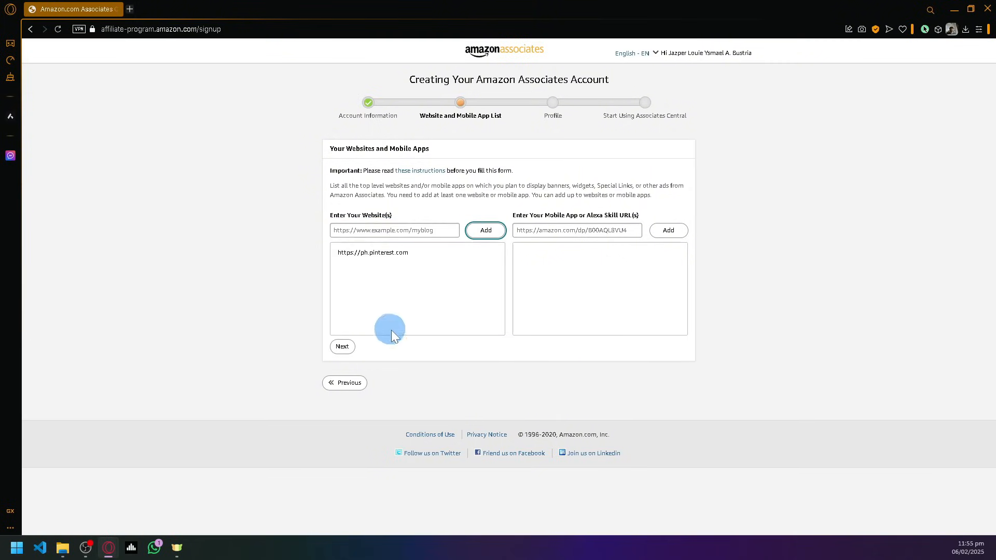
pyautogui.moveTo(368, 297)
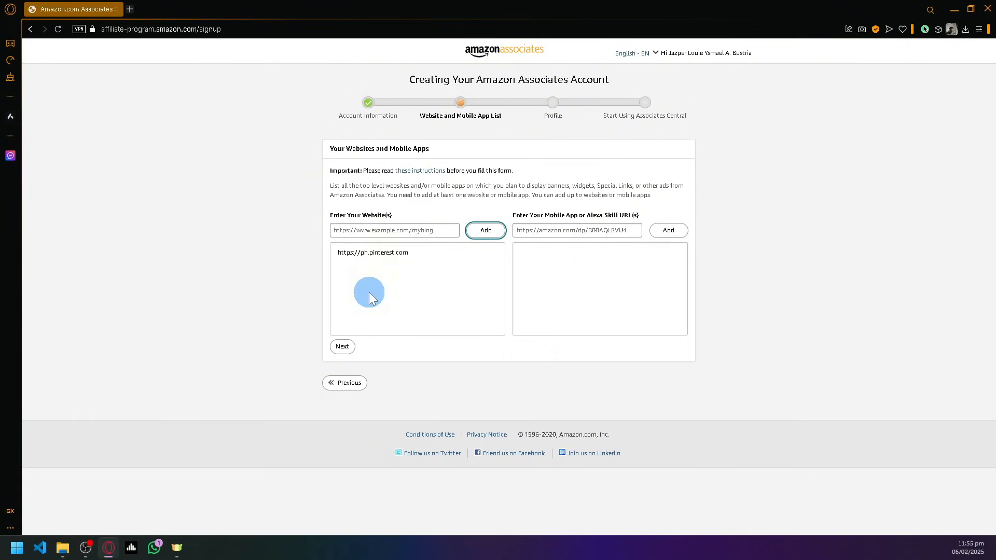
pyautogui.moveTo(435, 311)
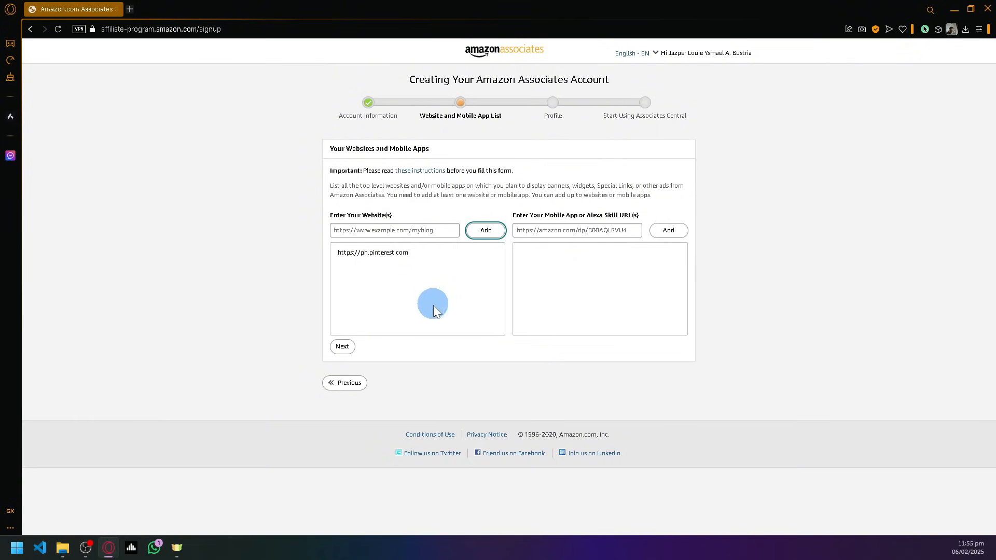
pyautogui.moveTo(424, 312)
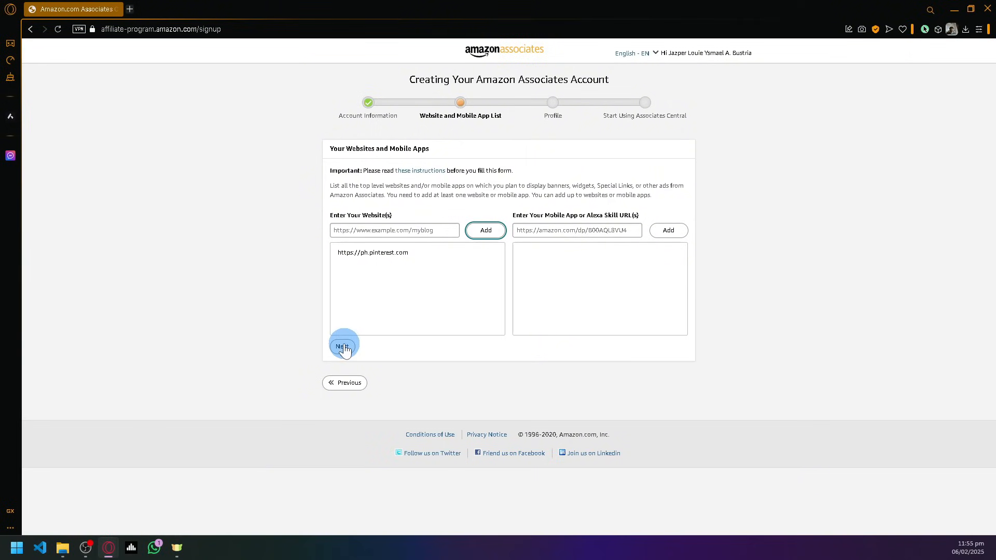
# - Submit the website list, answering No to the children-under-13 question, and confirm
pyautogui.click(343, 347)
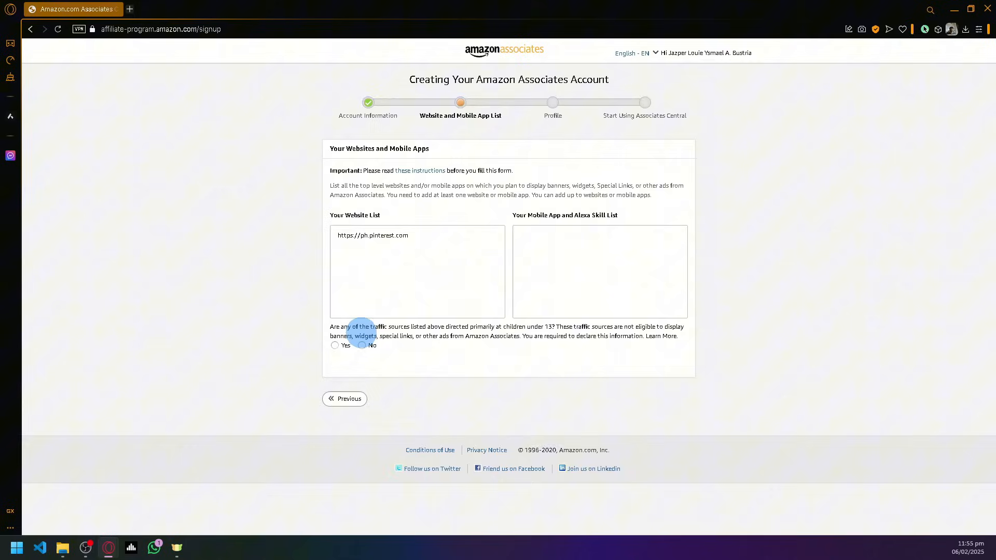
pyautogui.moveTo(429, 349)
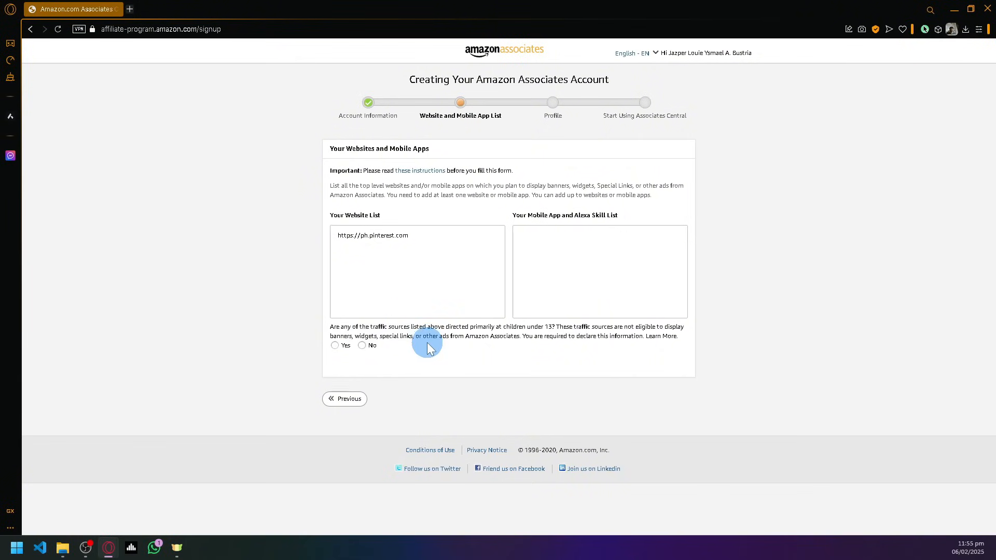
pyautogui.scroll(-3)
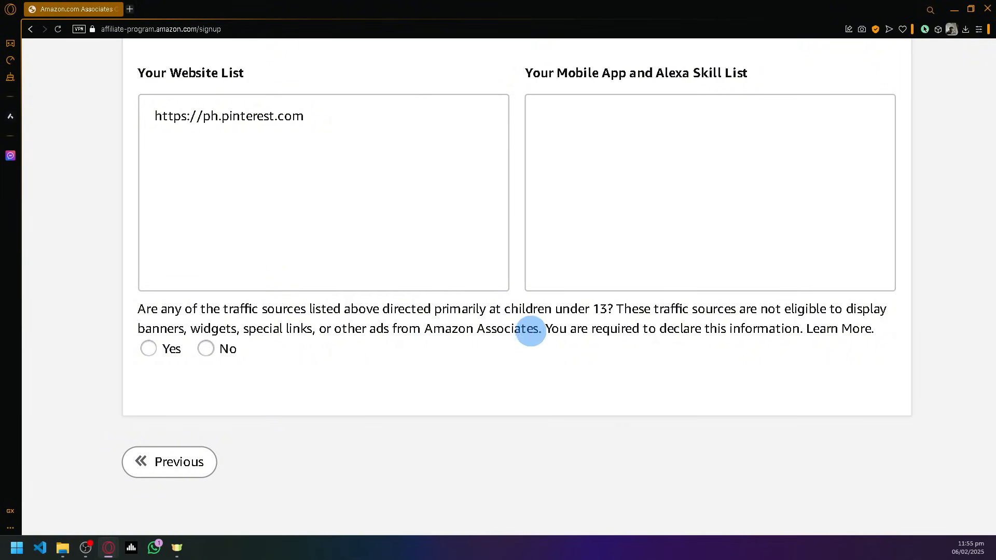
pyautogui.moveTo(569, 326)
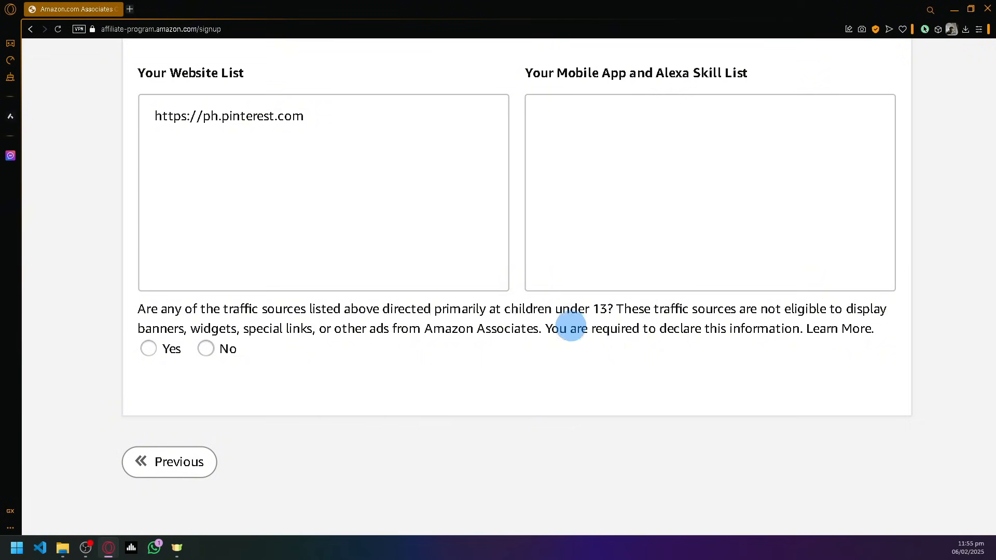
pyautogui.moveTo(594, 320)
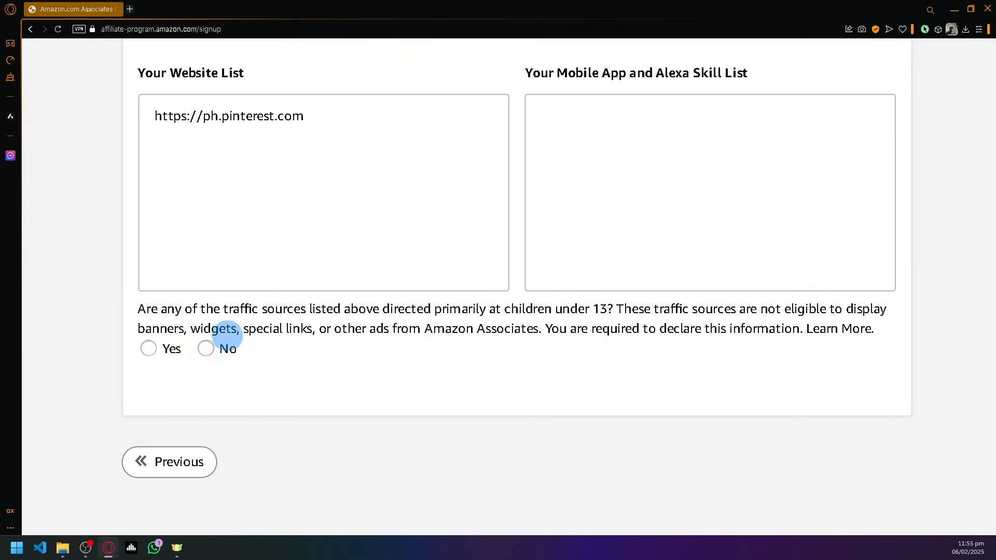
pyautogui.click(206, 349)
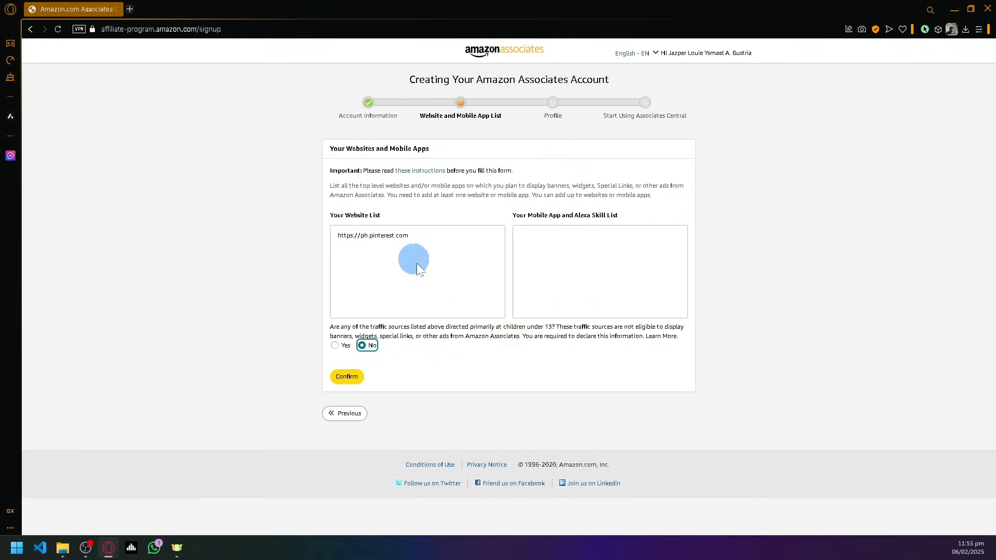
pyautogui.moveTo(564, 336)
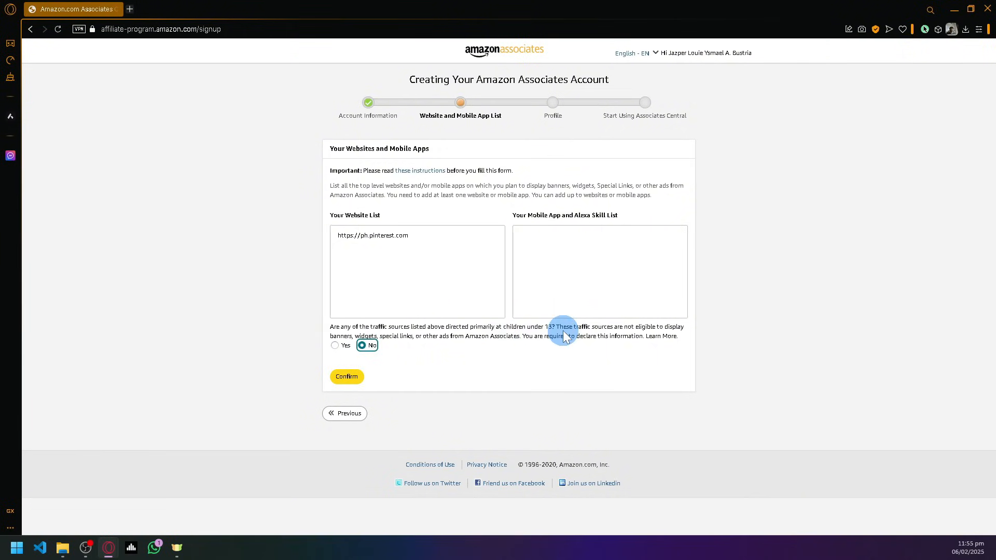
pyautogui.moveTo(392, 312)
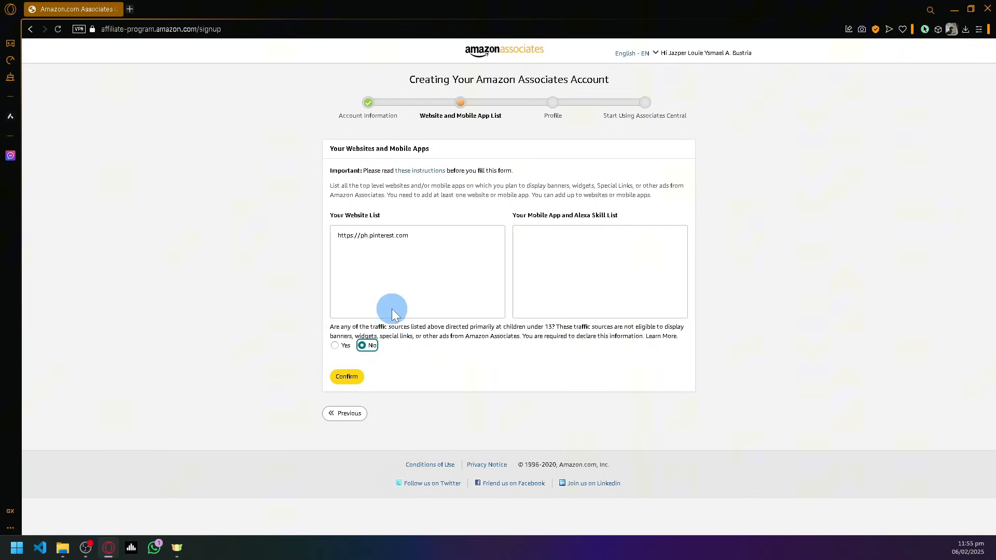
pyautogui.click(346, 376)
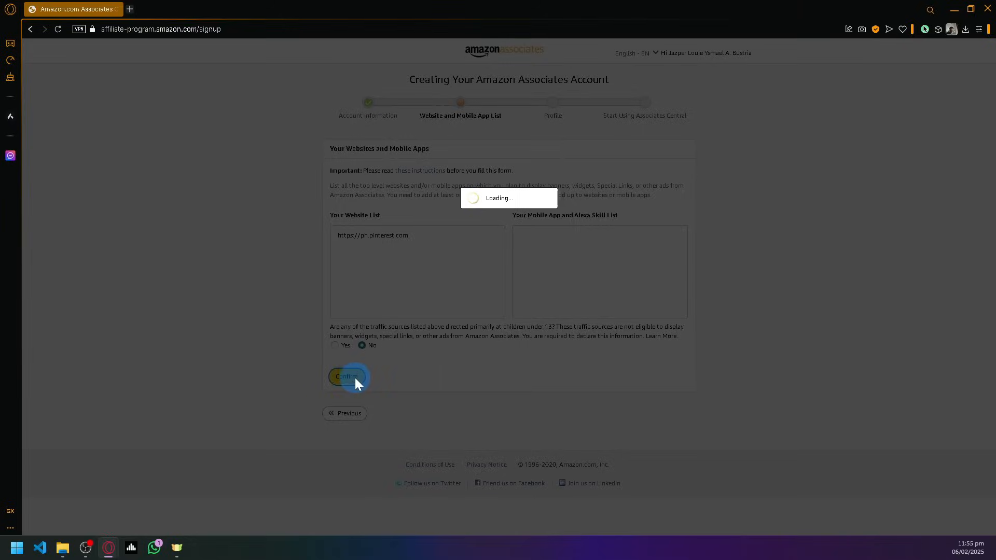
# - Review the empty Profile fields: store ID, content description and captcha
pyautogui.click(347, 376)
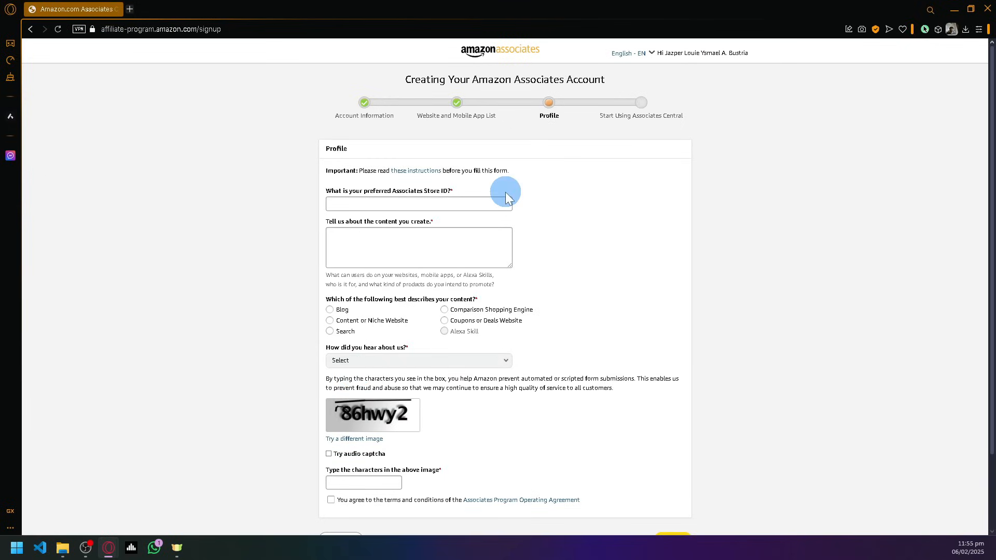
pyautogui.scroll(-3)
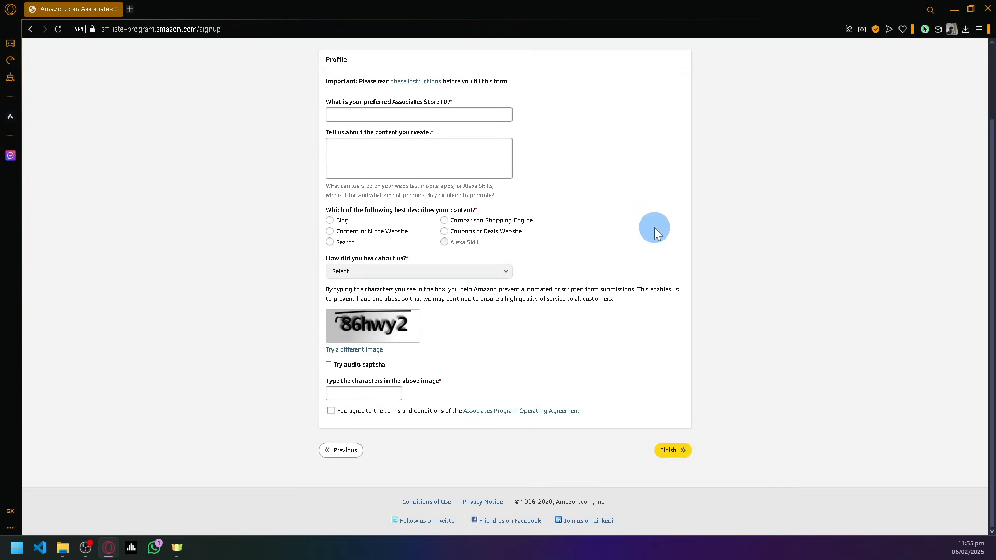
pyautogui.scroll(3)
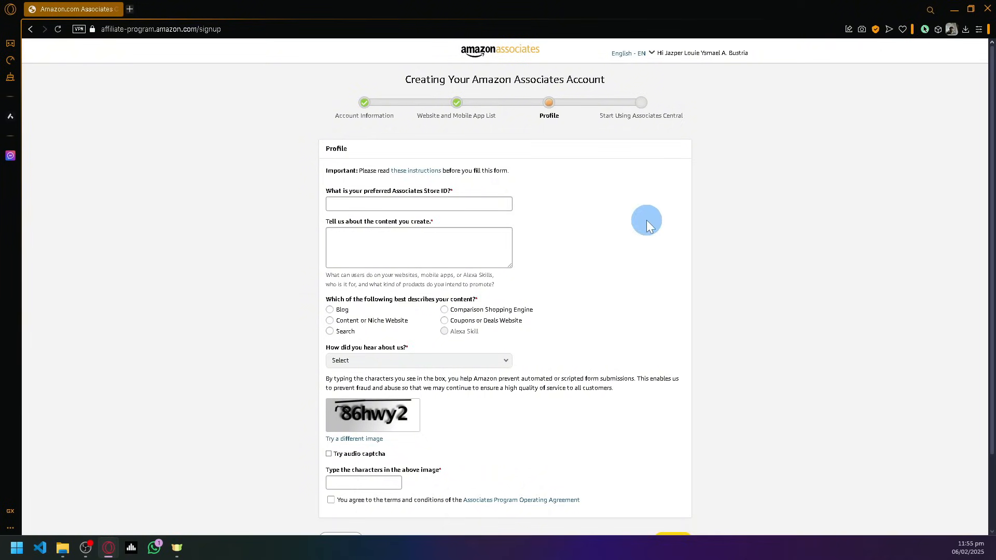
pyautogui.moveTo(452, 208)
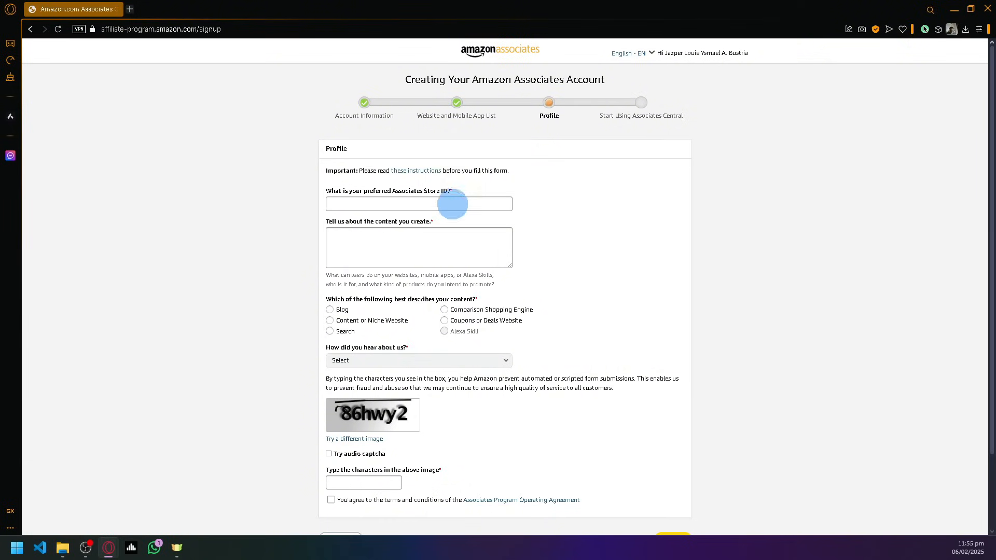
pyautogui.rightClick(416, 170)
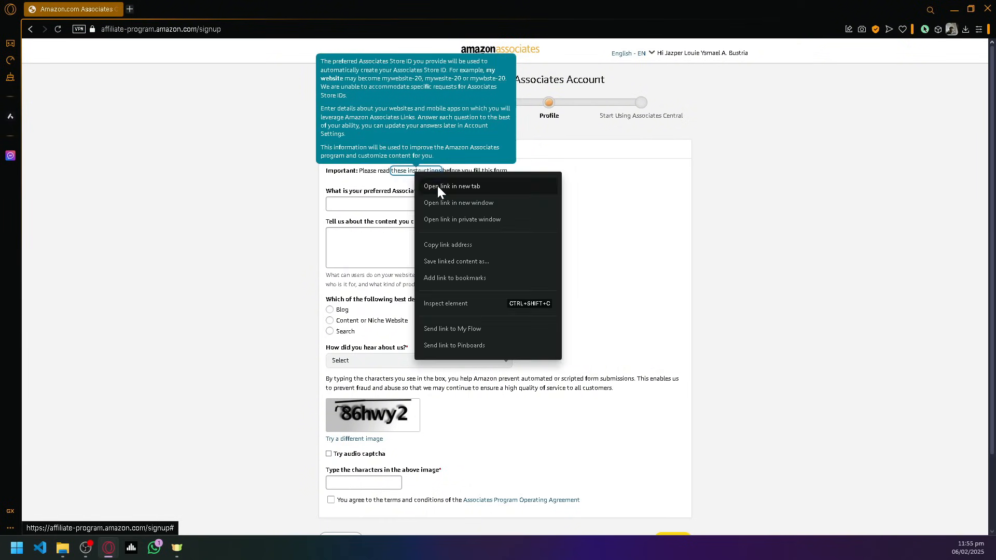
pyautogui.click(450, 186)
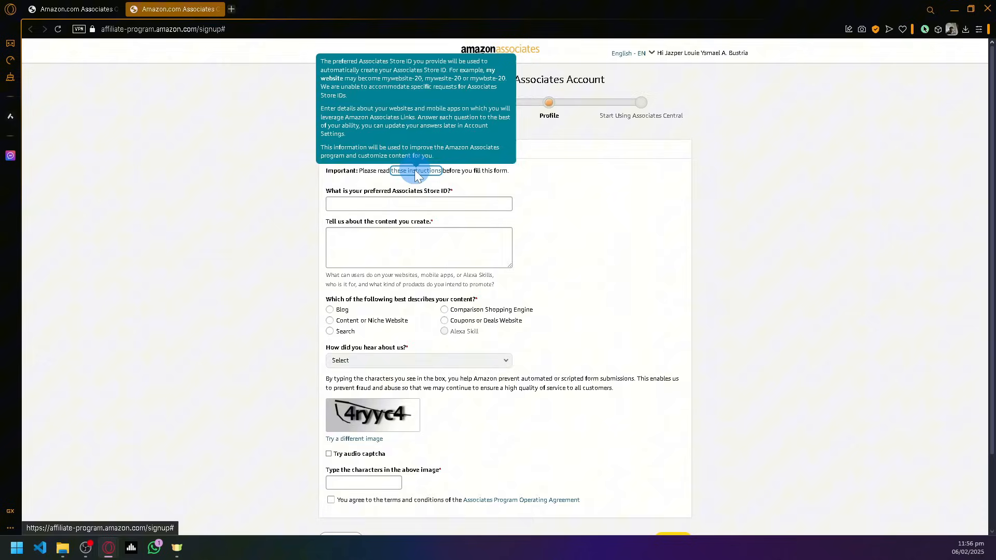
pyautogui.click(354, 438)
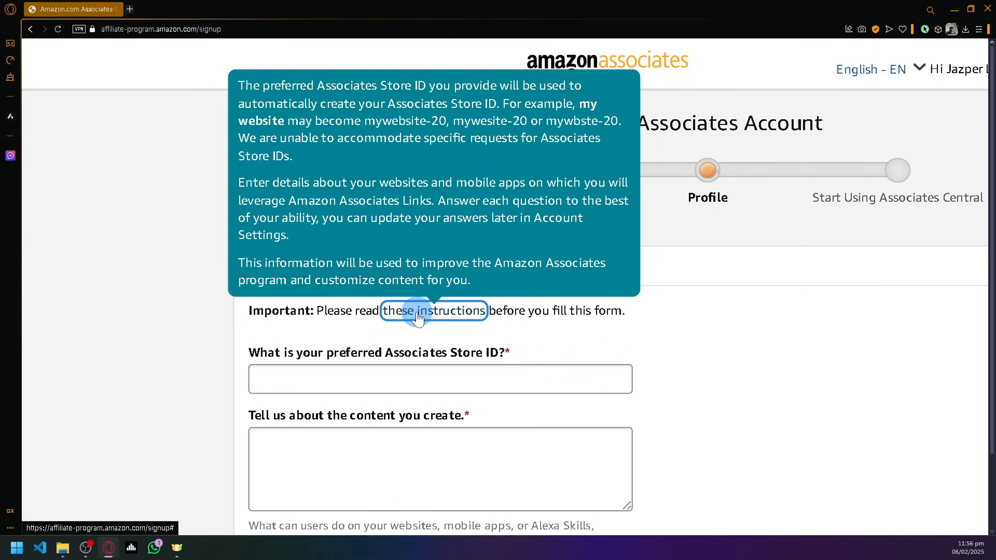
pyautogui.moveTo(459, 328)
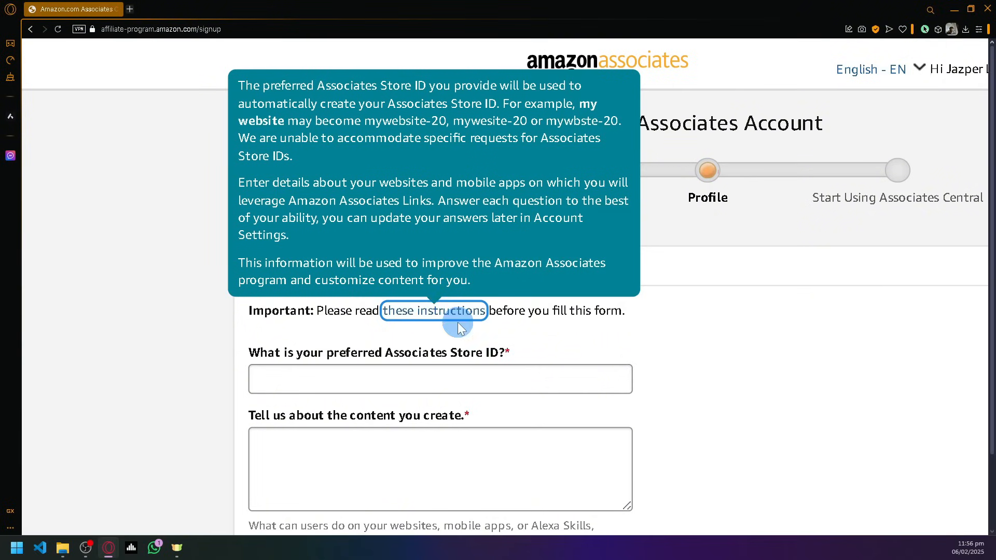
pyautogui.moveTo(451, 317)
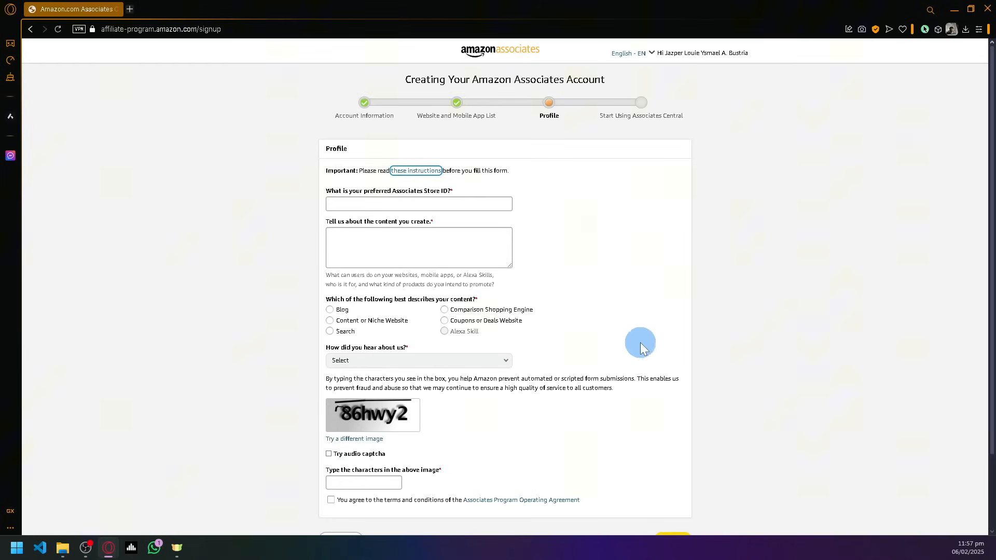
pyautogui.moveTo(685, 326)
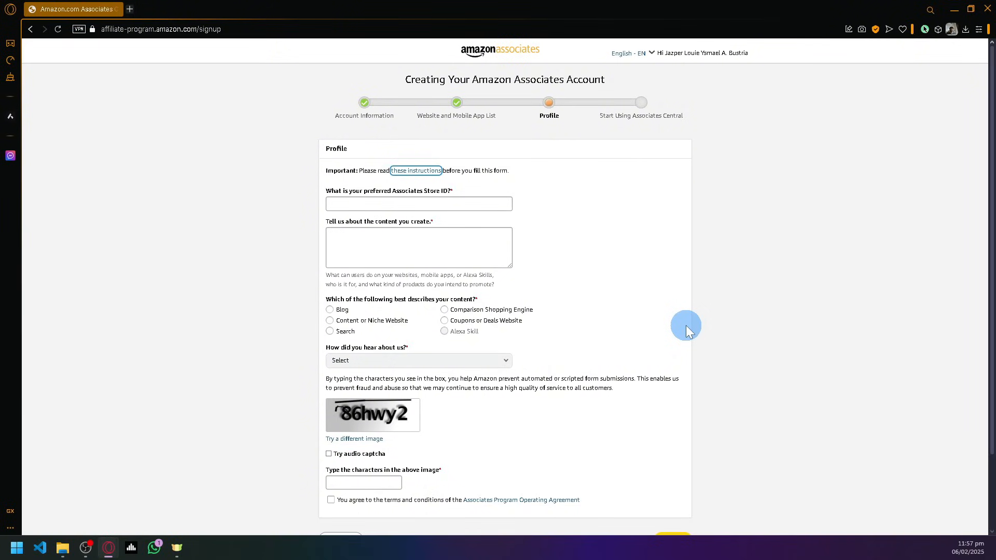
pyautogui.moveTo(344, 284)
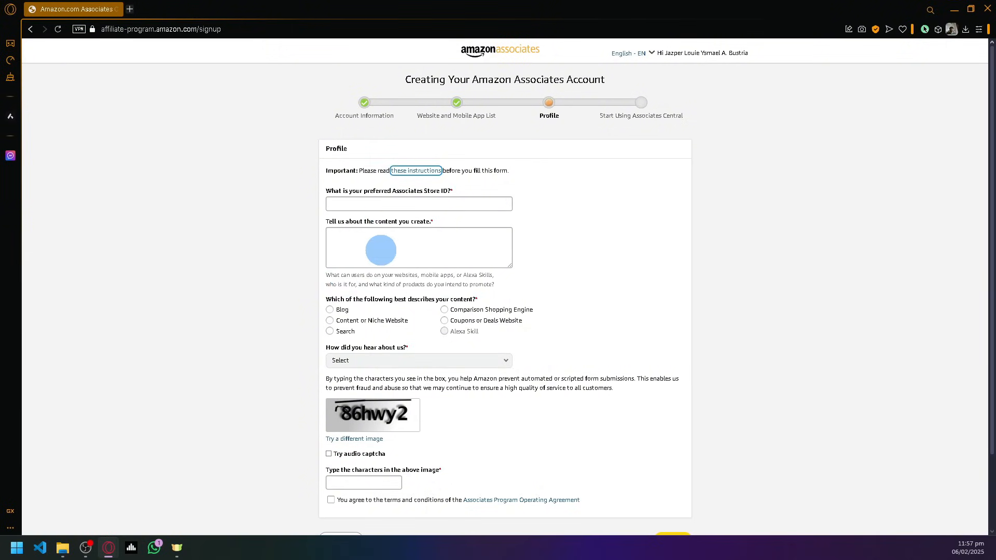
pyautogui.click(418, 247)
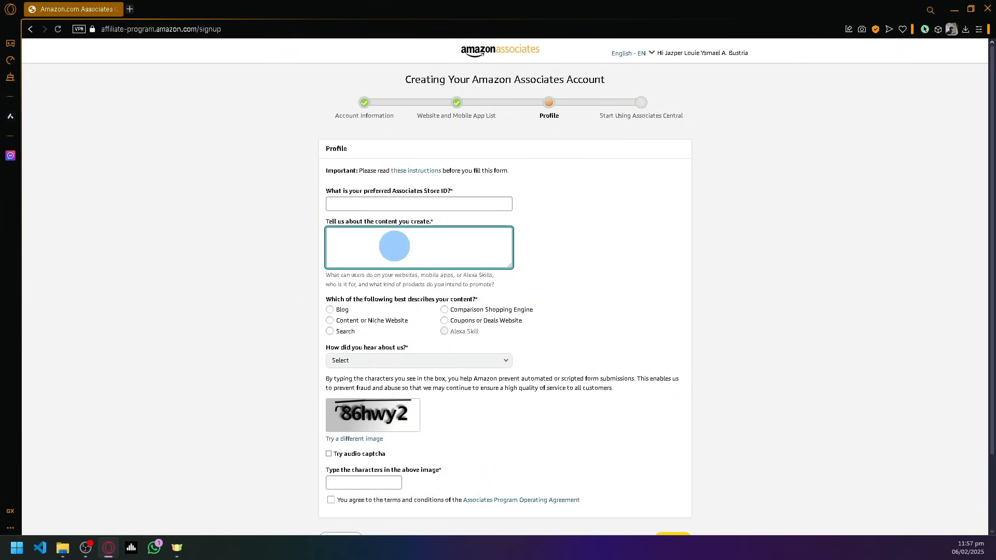
pyautogui.click(418, 246)
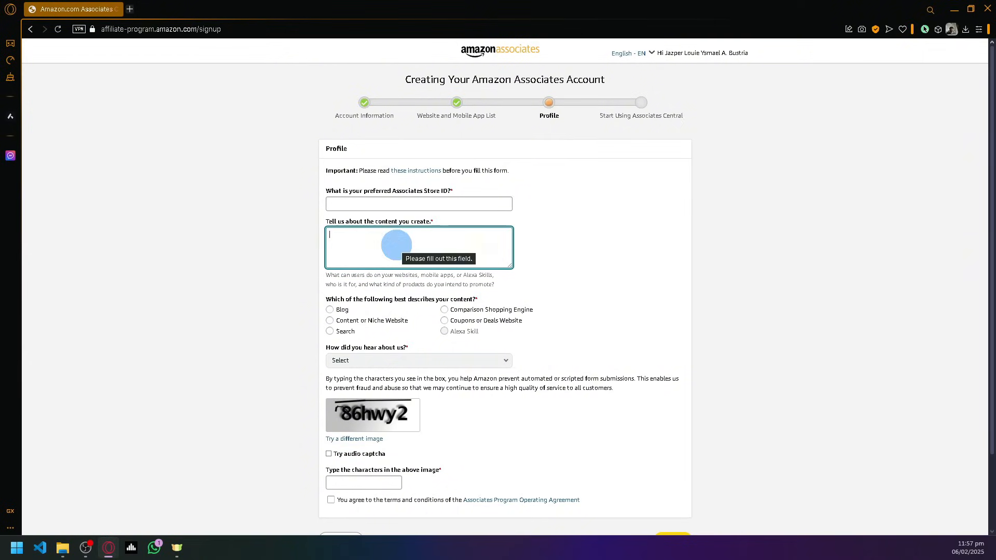
pyautogui.moveTo(662, 294)
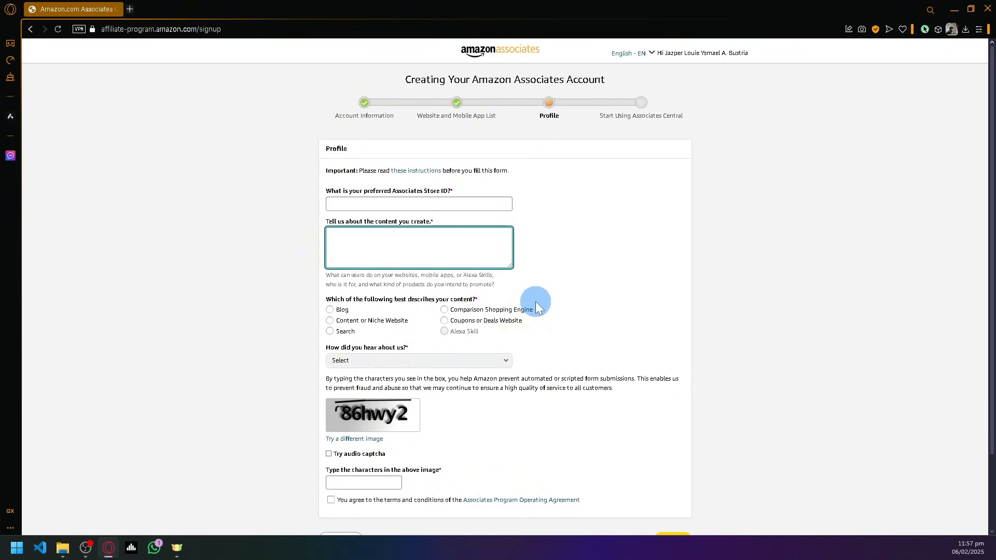
pyautogui.moveTo(544, 296)
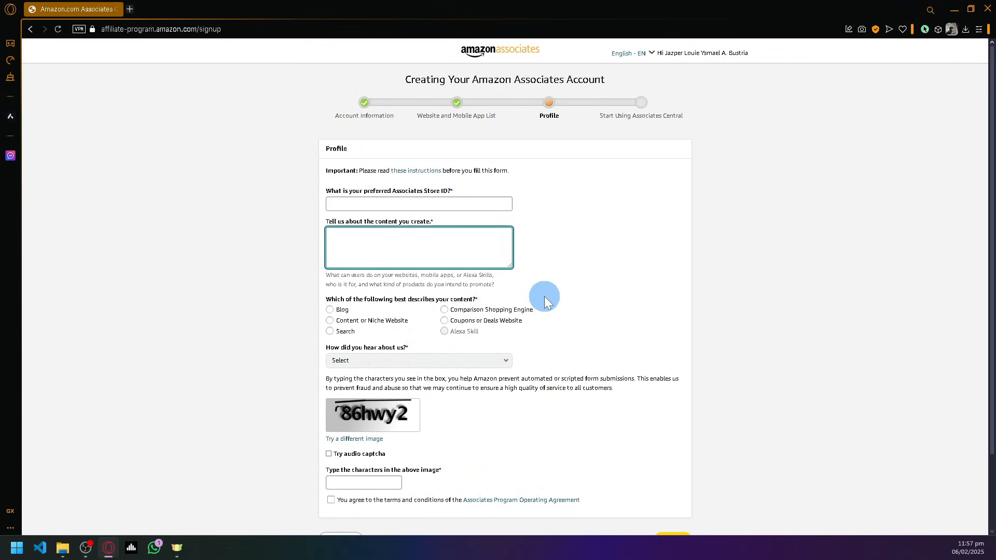
pyautogui.moveTo(416, 238)
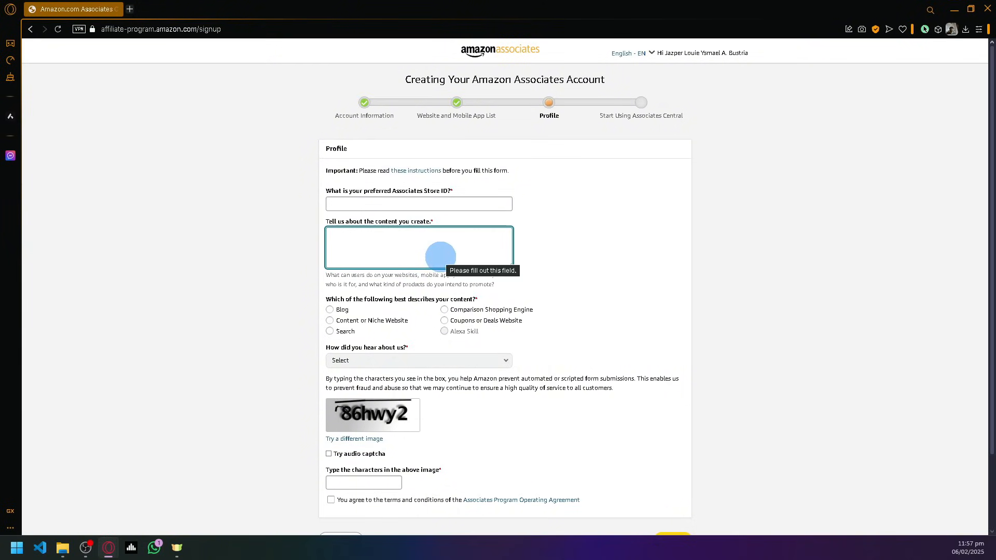
pyautogui.click(418, 248)
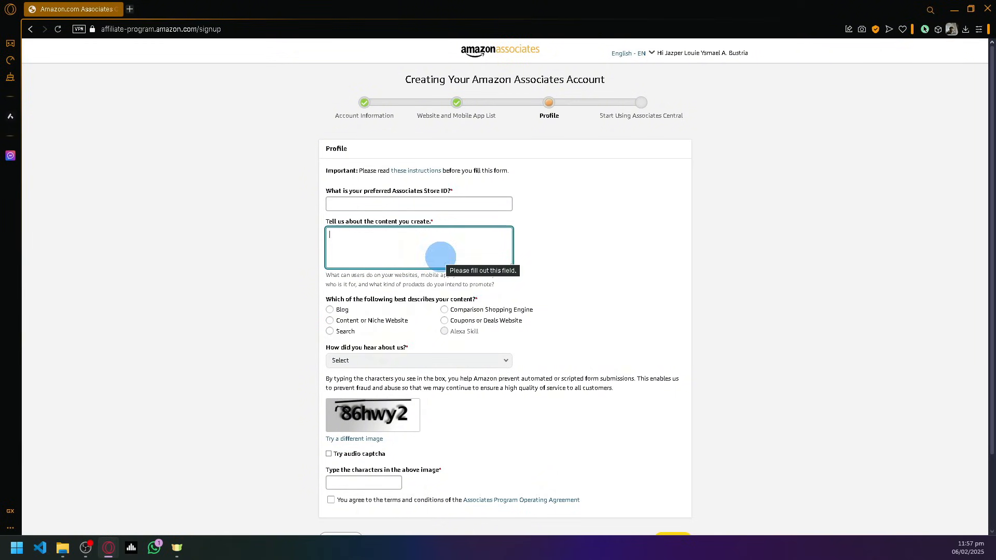
# - Set content type to Content or Niche Website and referral source to Online Search
pyautogui.click(330, 309)
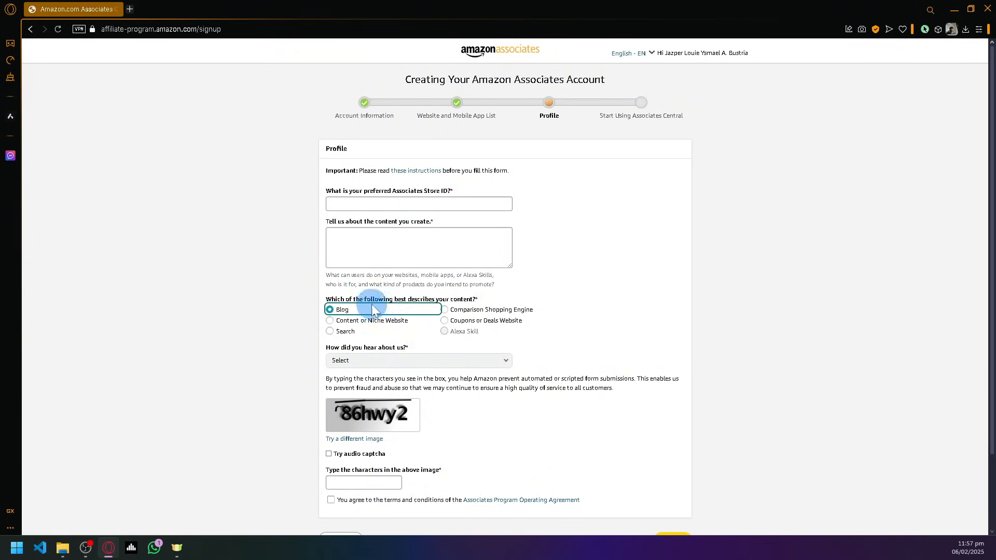
pyautogui.moveTo(406, 322)
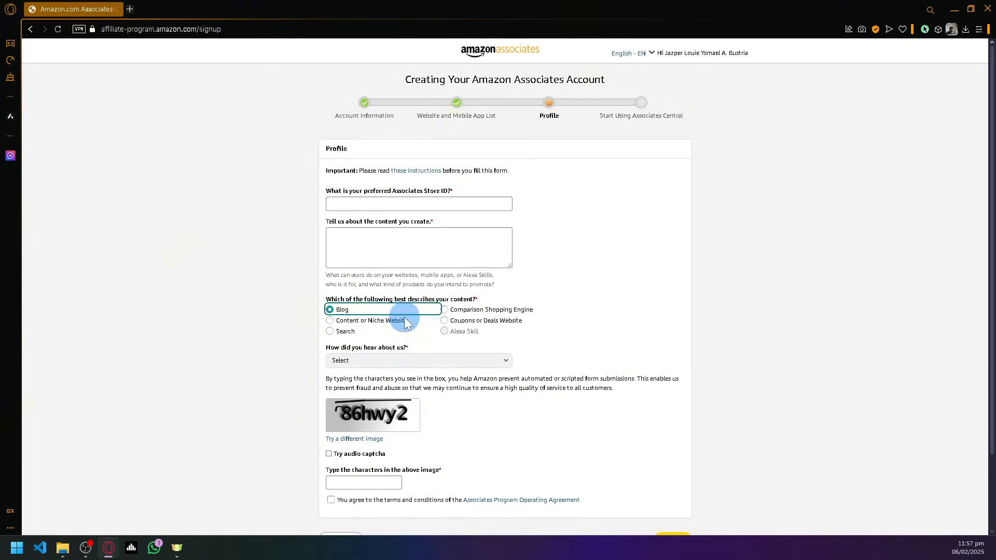
pyautogui.click(330, 319)
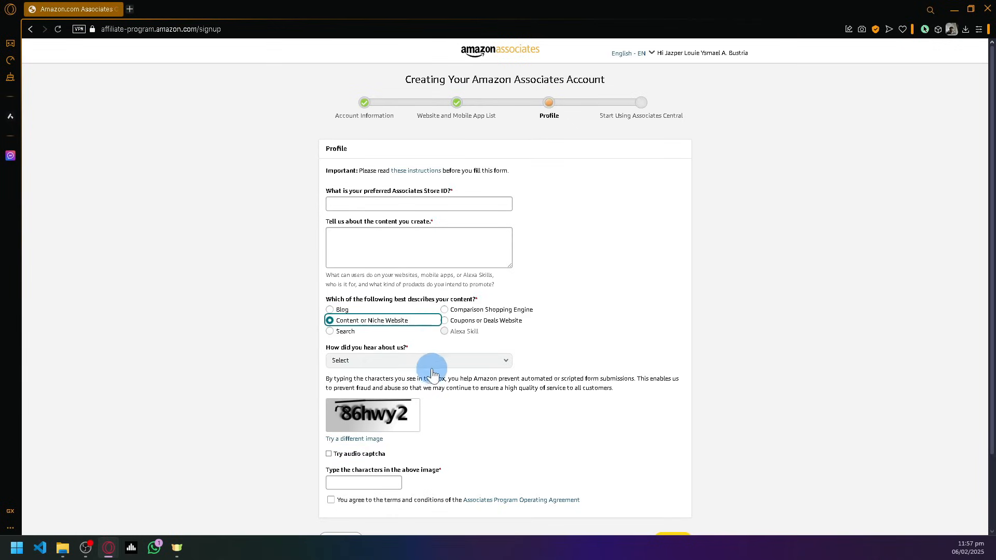
pyautogui.click(418, 360)
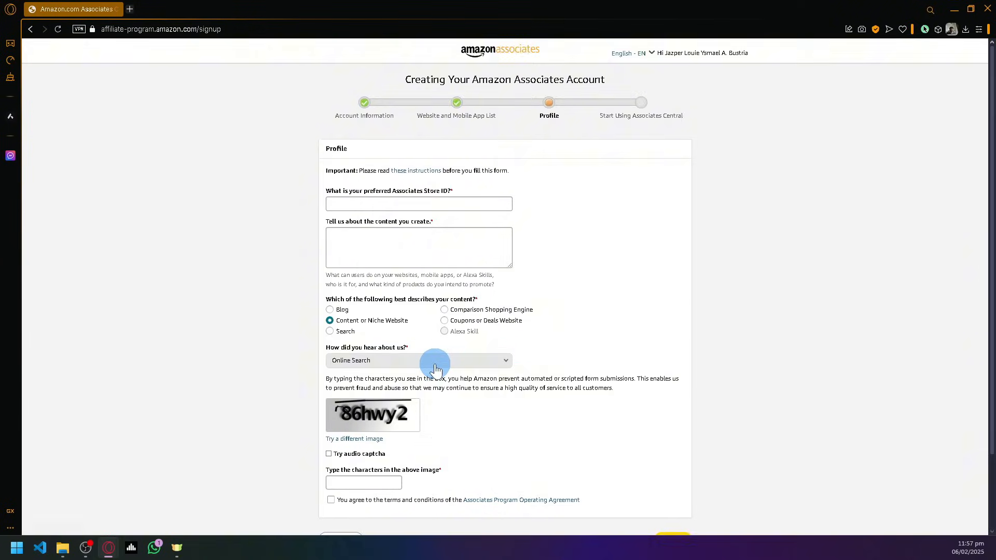
pyautogui.scroll(-3)
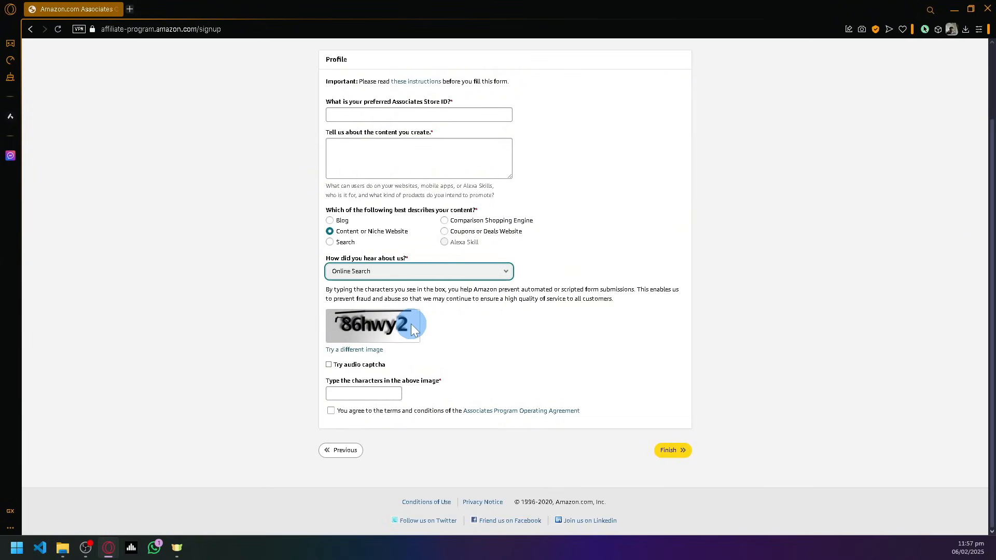
pyautogui.moveTo(381, 321)
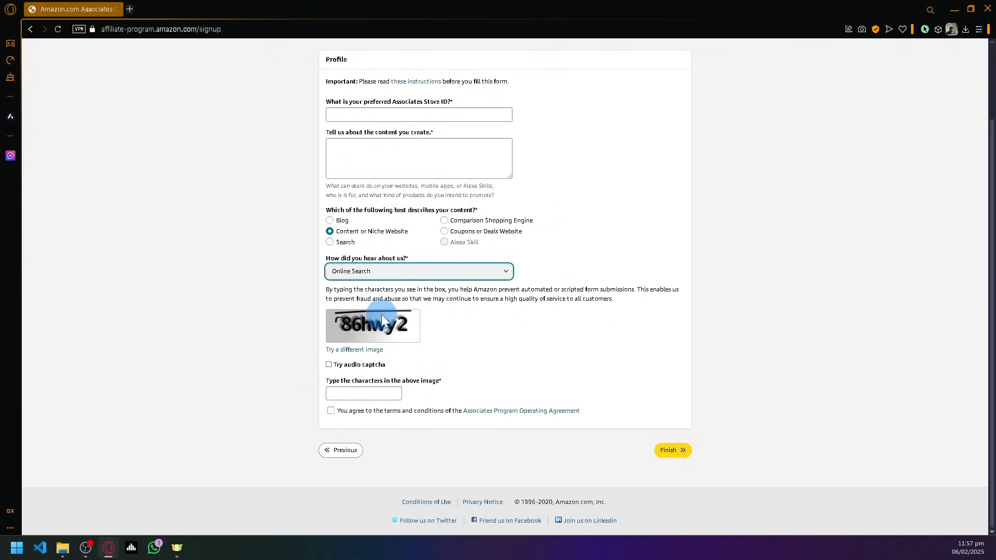
pyautogui.moveTo(519, 296)
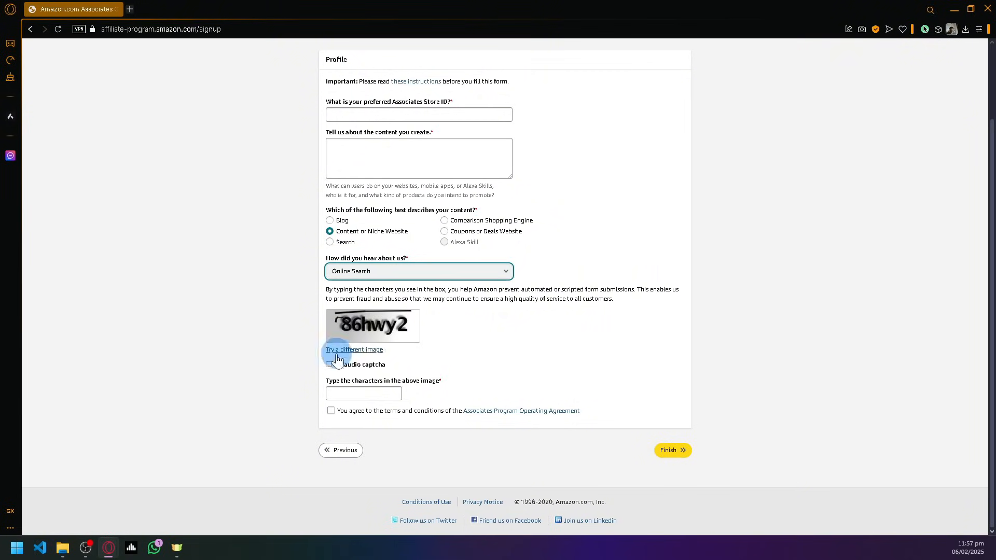
pyautogui.moveTo(363, 394)
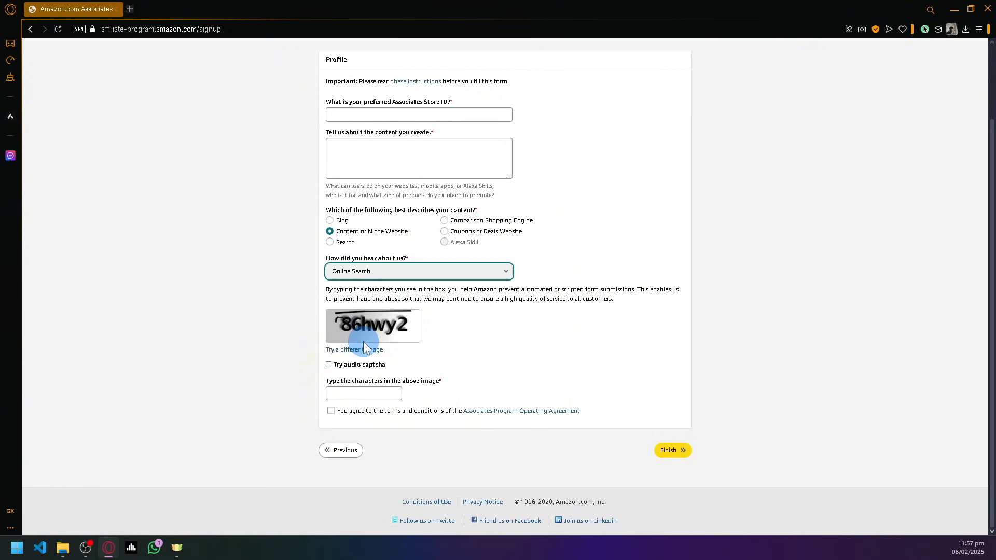
pyautogui.moveTo(564, 373)
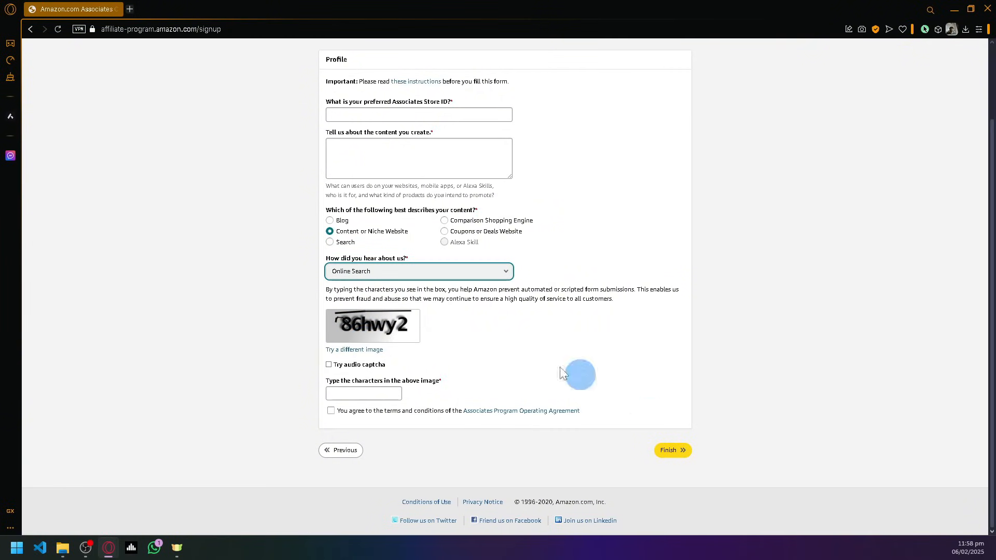
pyautogui.scroll(3)
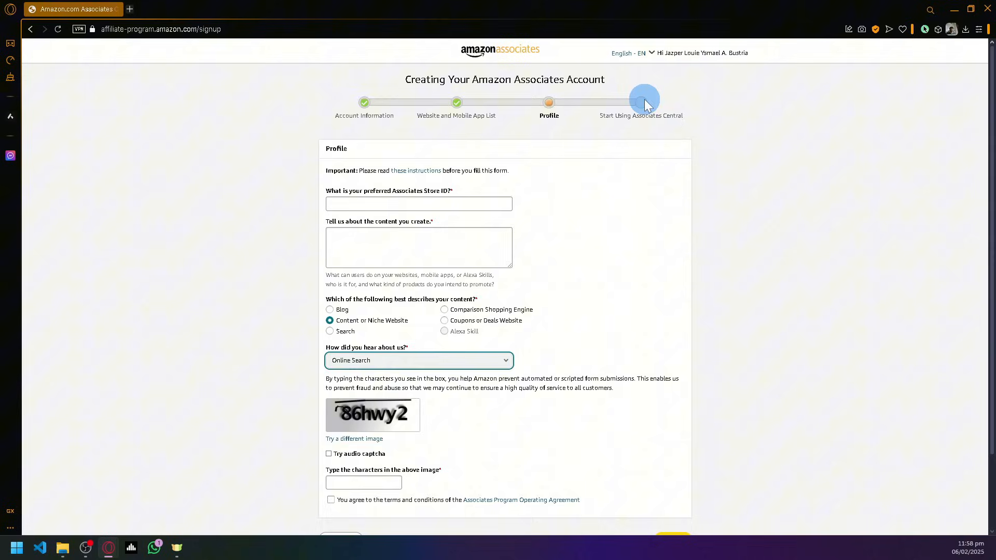
pyautogui.moveTo(617, 143)
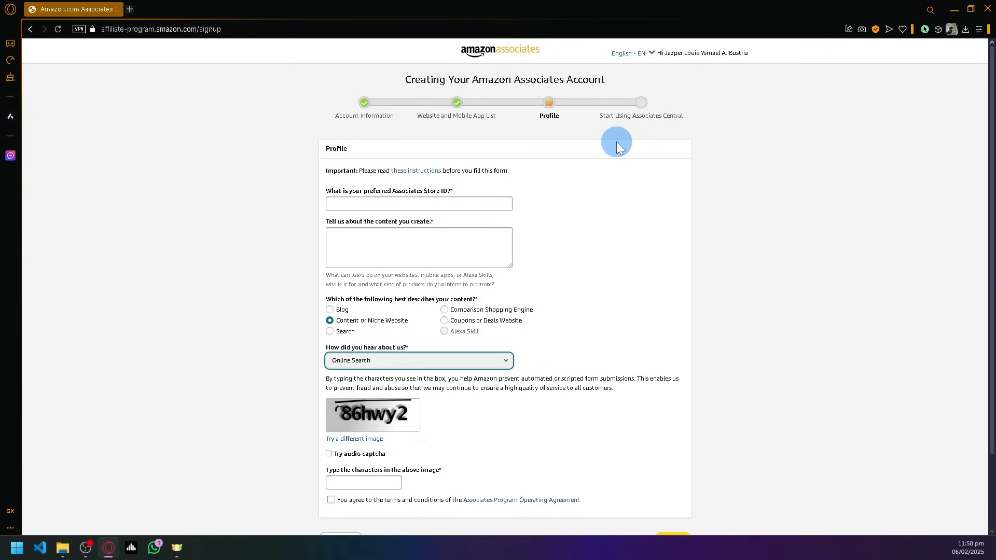
pyautogui.moveTo(591, 140)
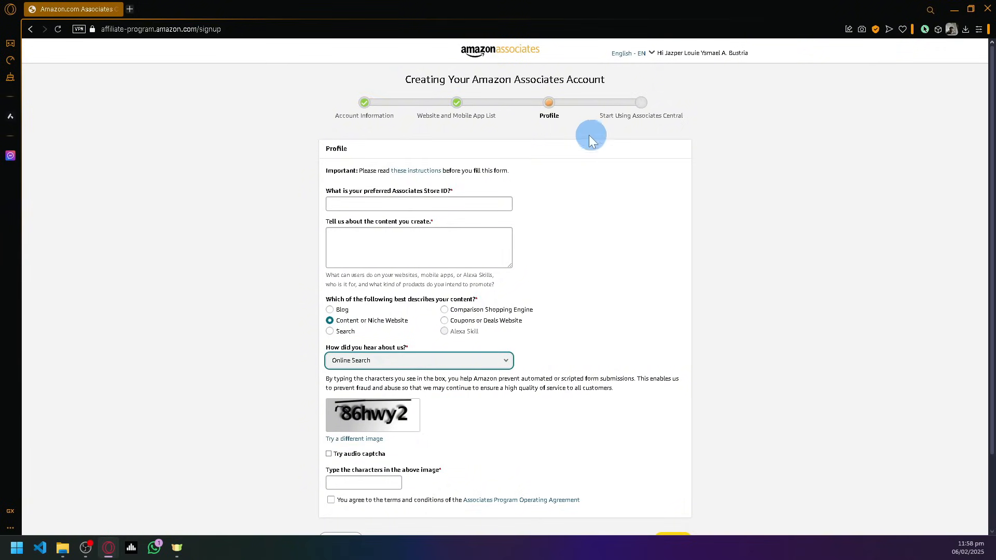
pyautogui.moveTo(591, 139)
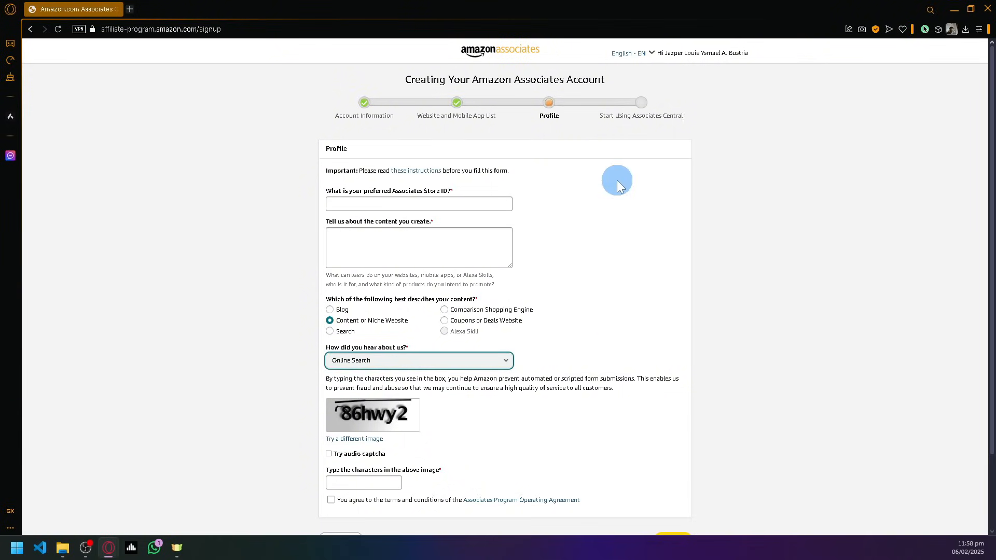
pyautogui.moveTo(728, 195)
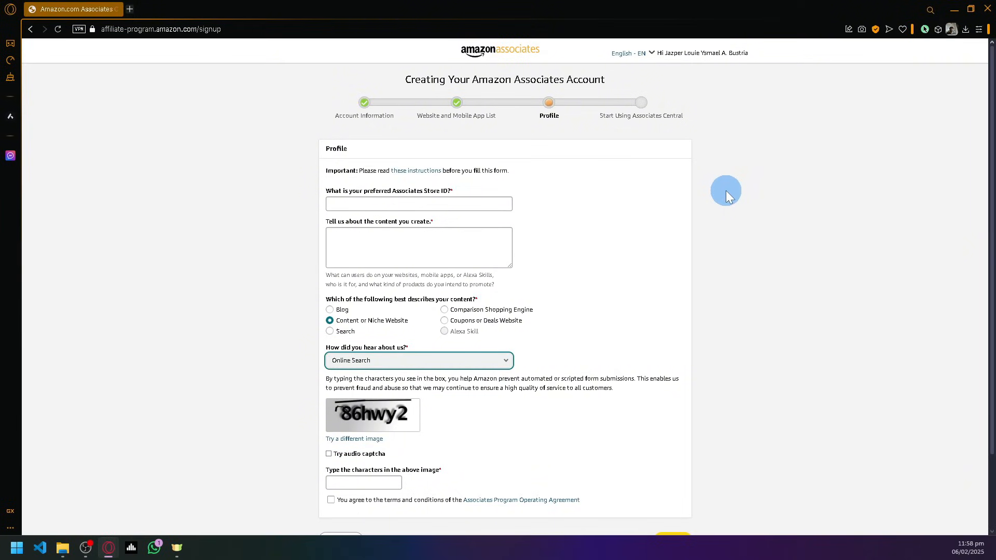
pyautogui.moveTo(648, 293)
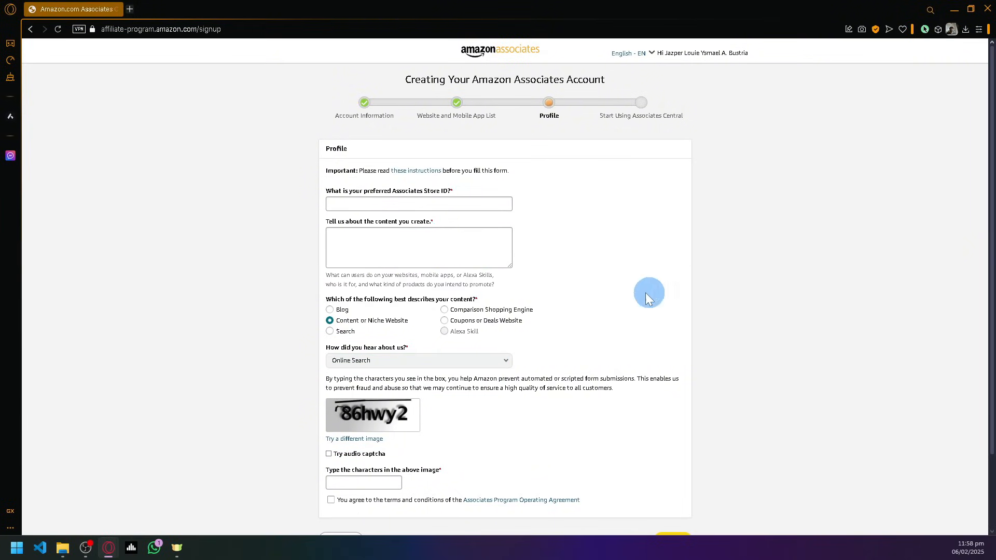
pyautogui.moveTo(430, 263)
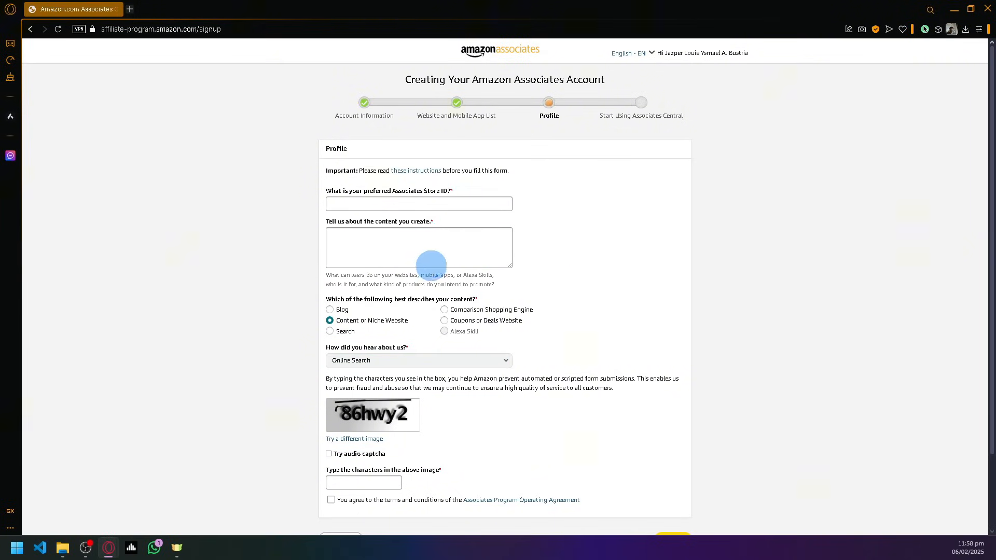